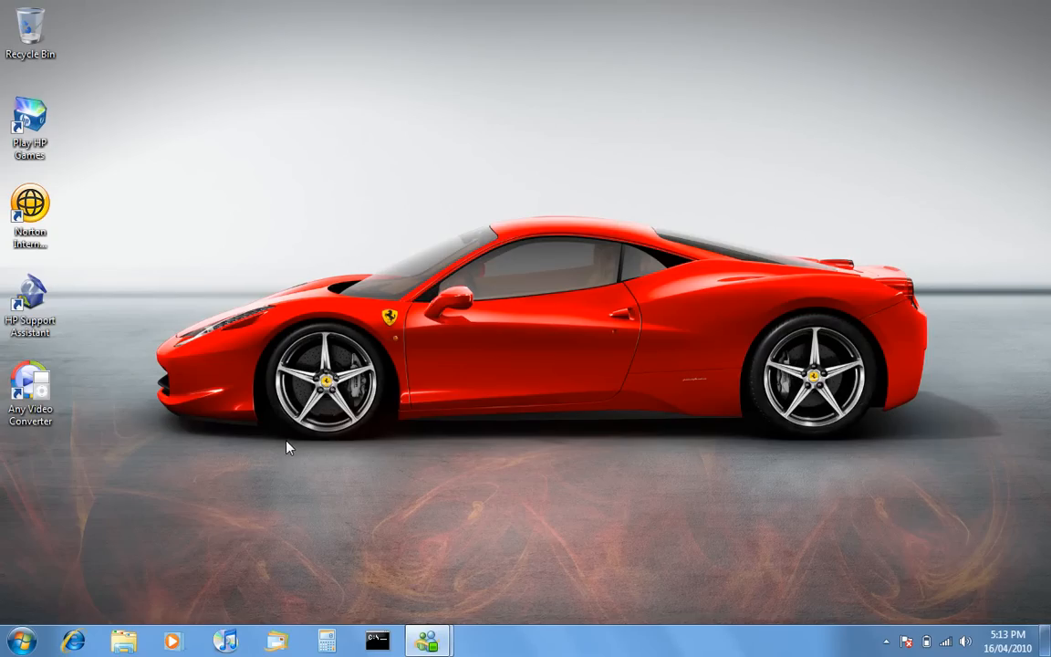
# - Launch Word from the taskbar and type 'Make your work document' on the first line
pyautogui.click(22, 637)
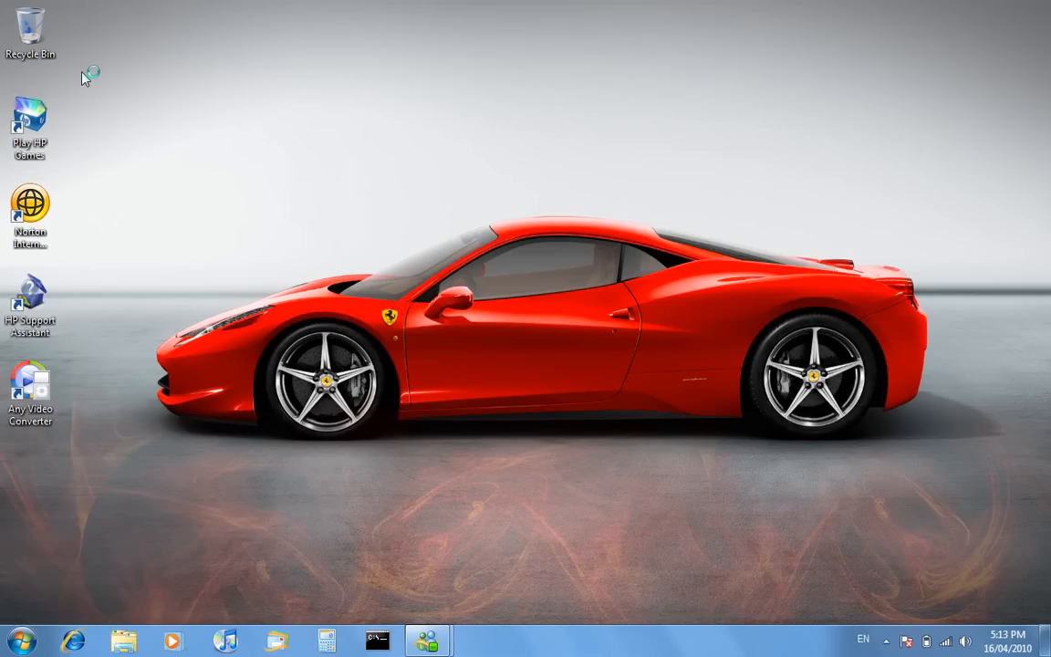
pyautogui.moveTo(108, 95)
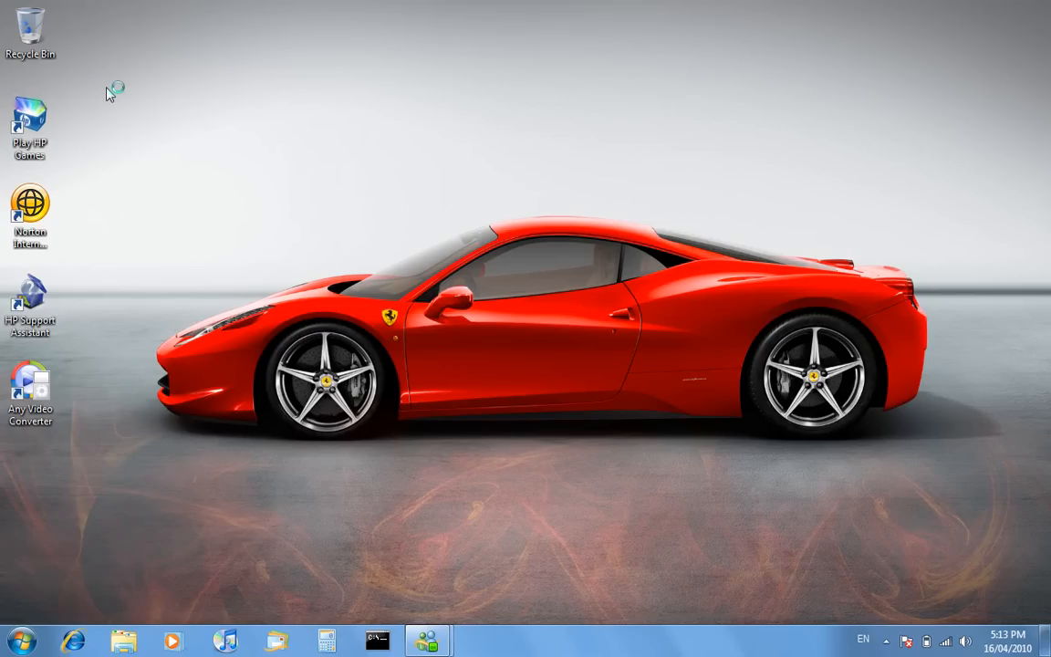
pyautogui.click(486, 639)
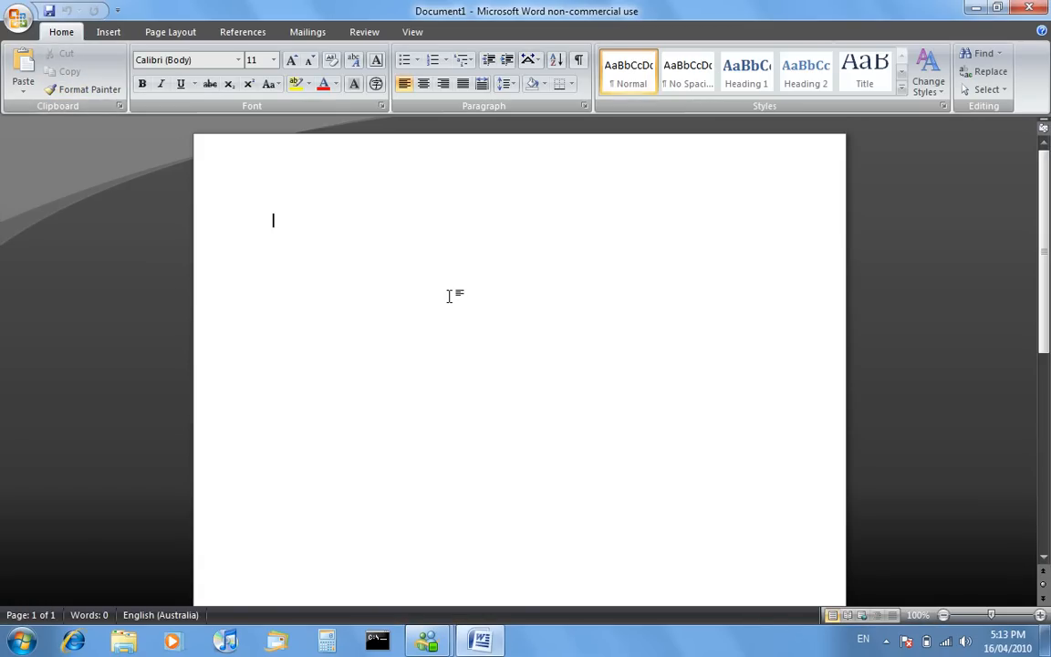
pyautogui.write('Make you')
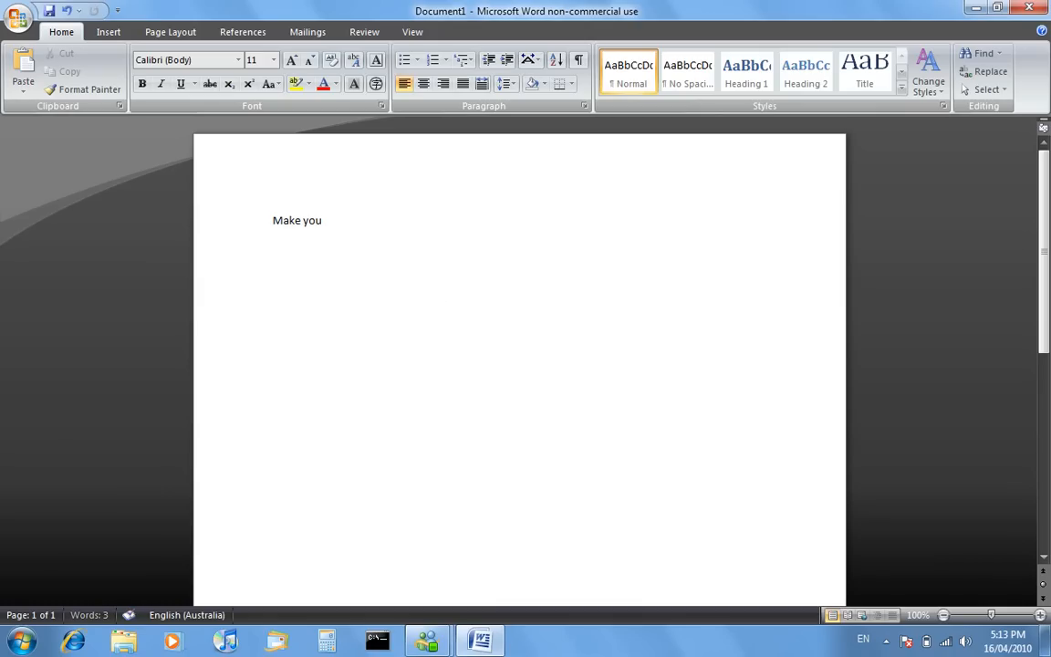
pyautogui.write('r work document')
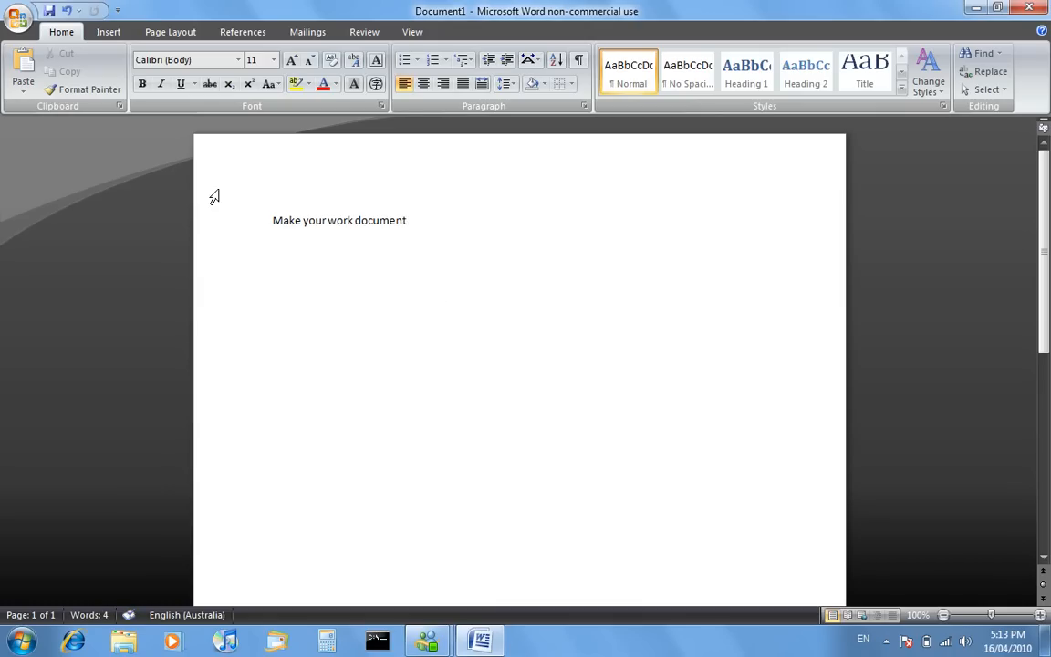
pyautogui.moveTo(1004, 11)
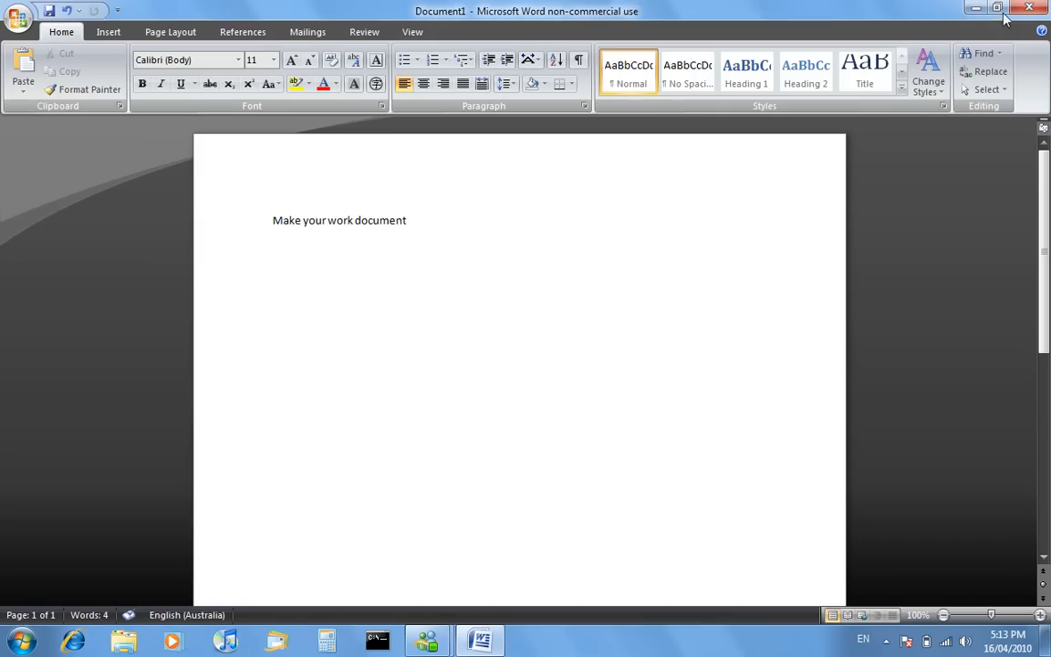
# - Close the document, agree to save, name it 'What ever your title' with Desktop as location
pyautogui.click(1029, 7)
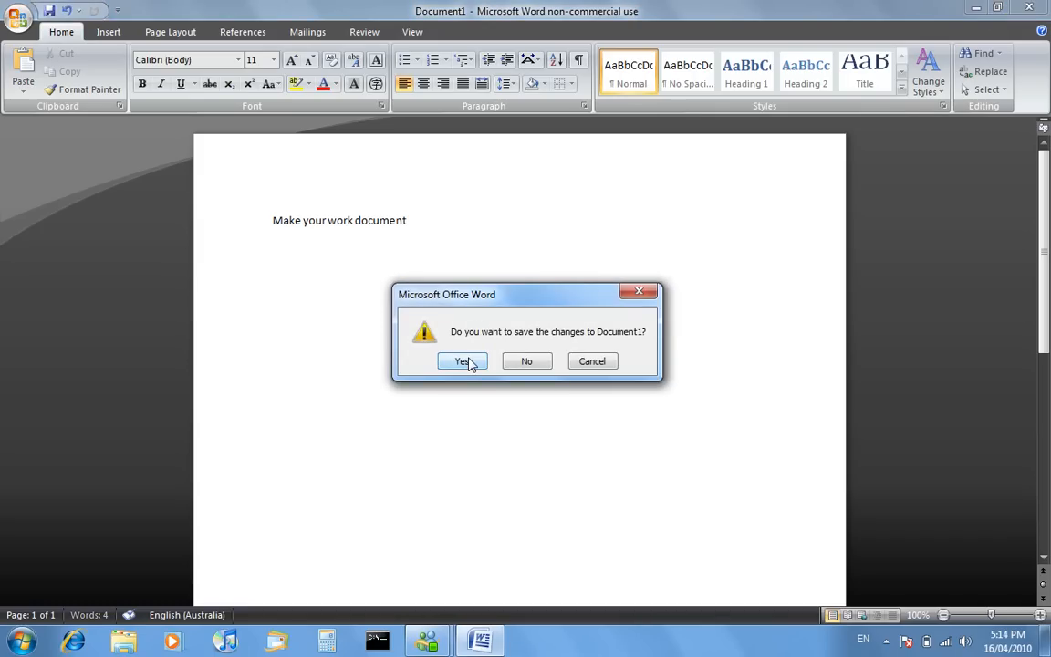
pyautogui.click(460, 361)
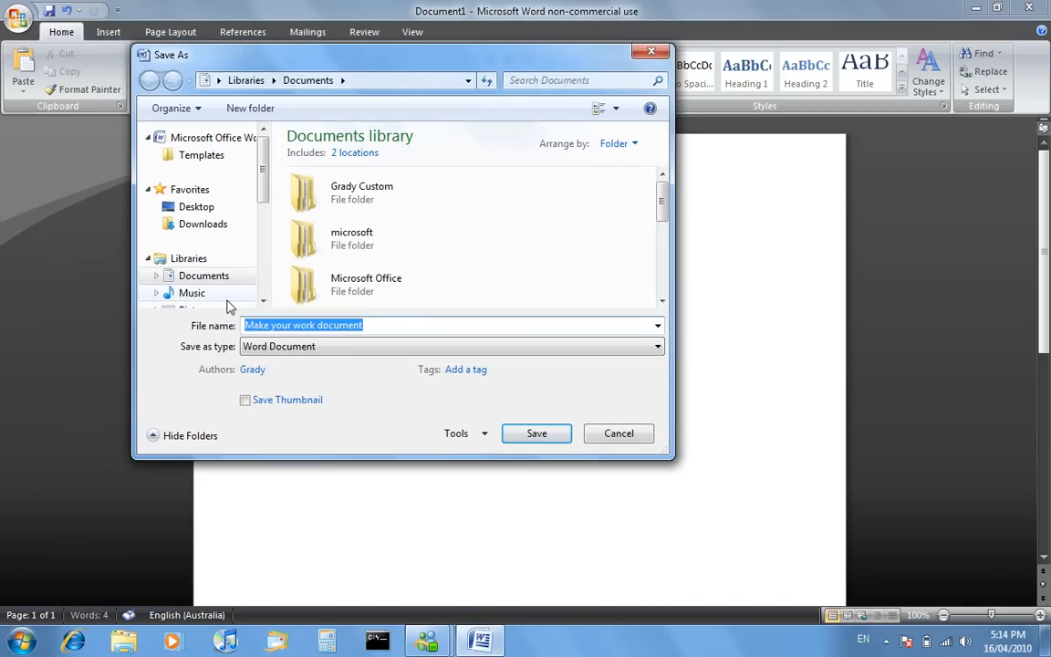
pyautogui.write('Whaqt')
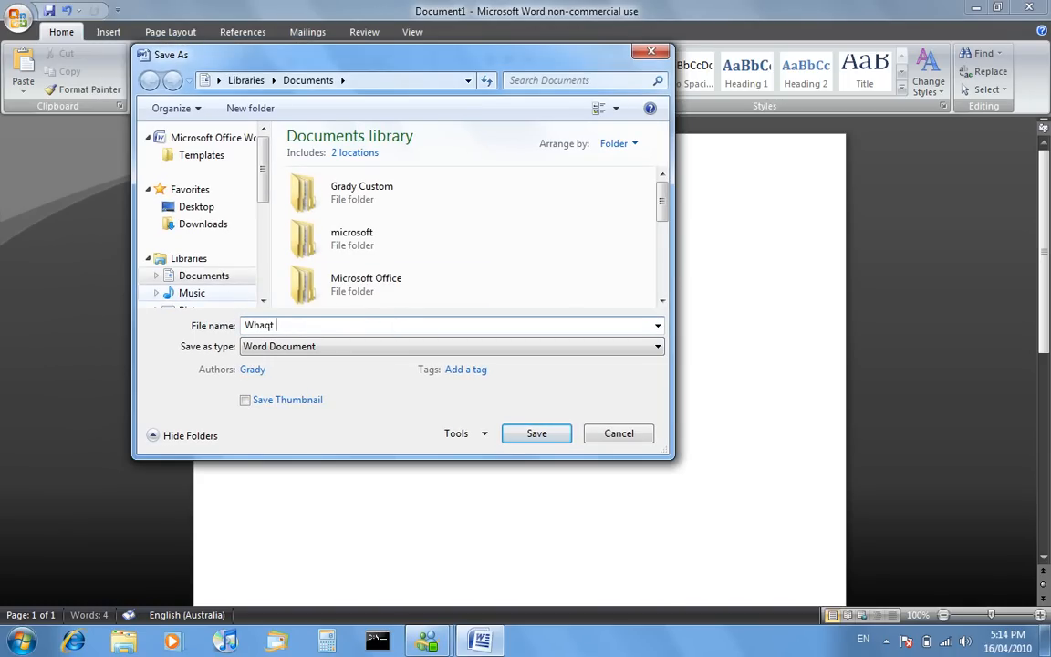
pyautogui.press('BackSpace')
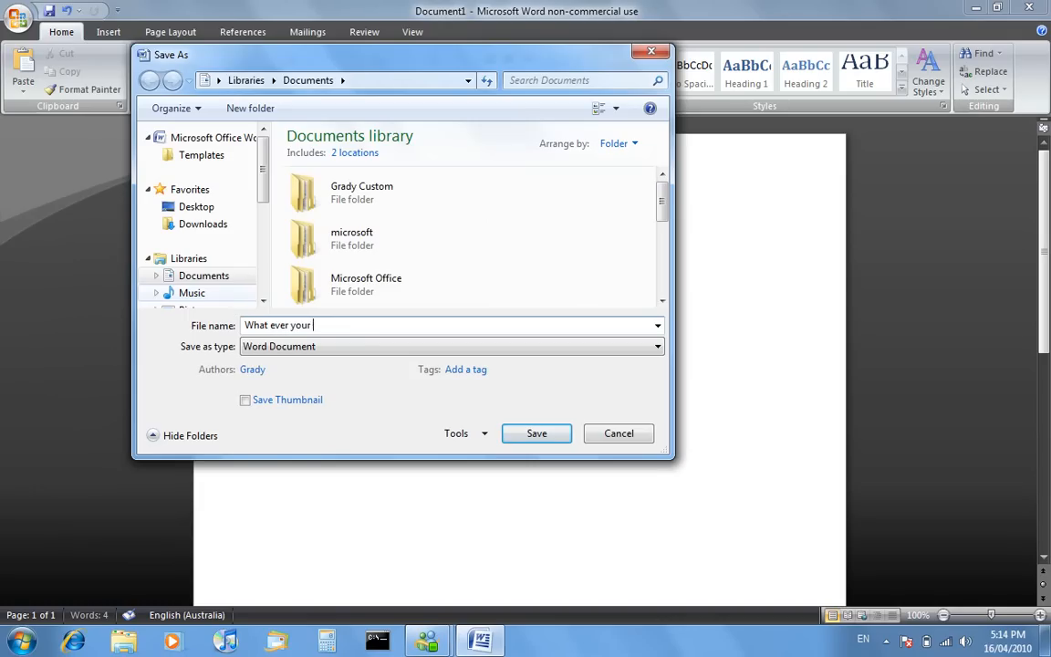
pyautogui.write('title')
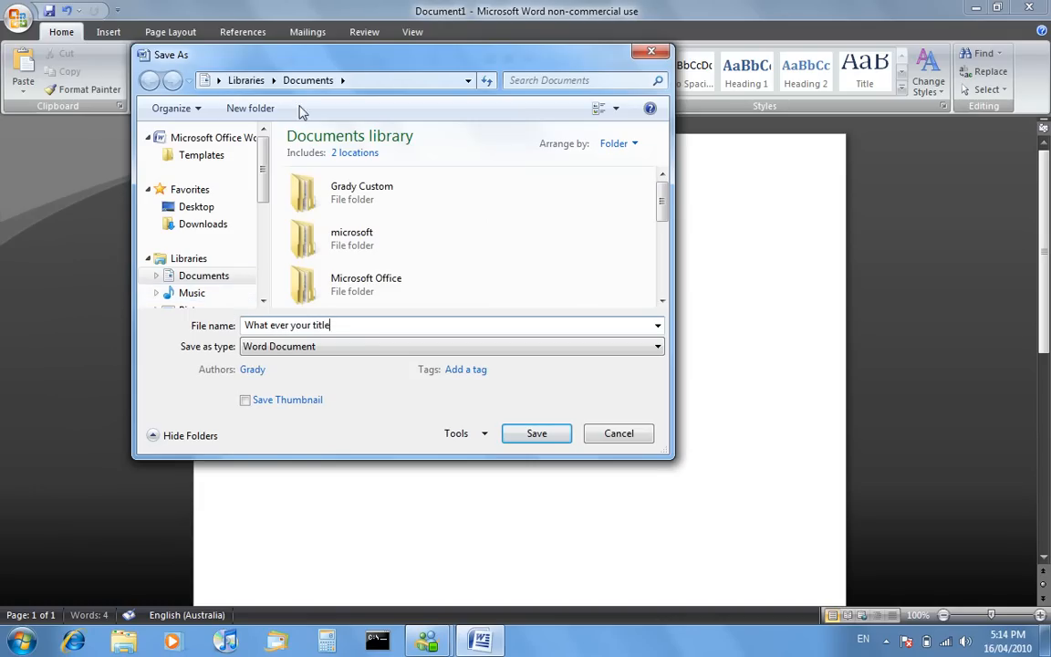
pyautogui.click(197, 206)
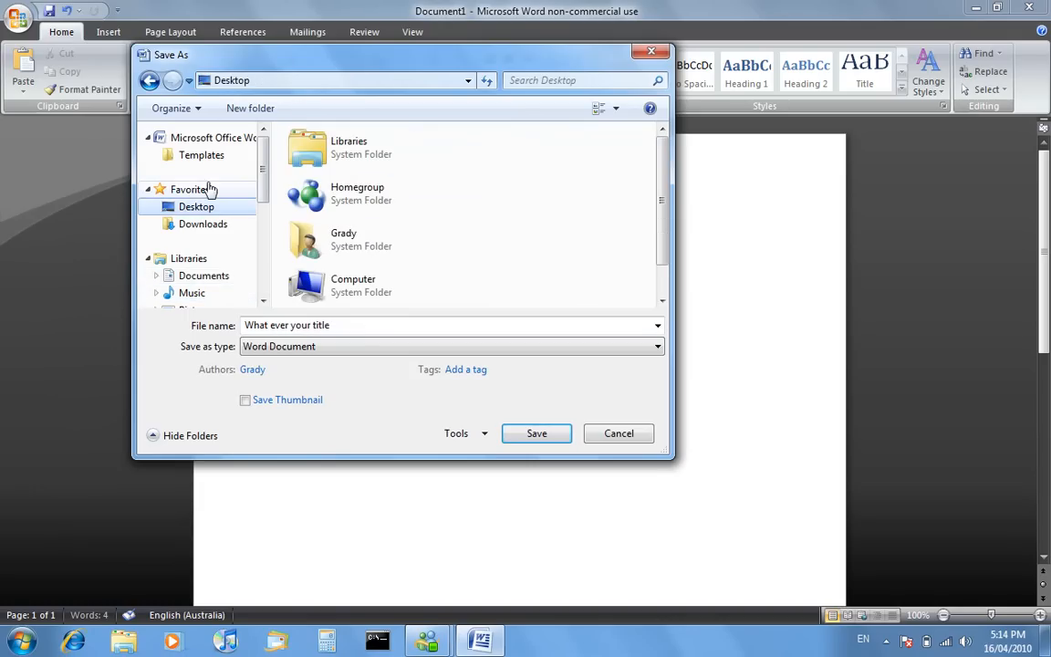
pyautogui.moveTo(474, 439)
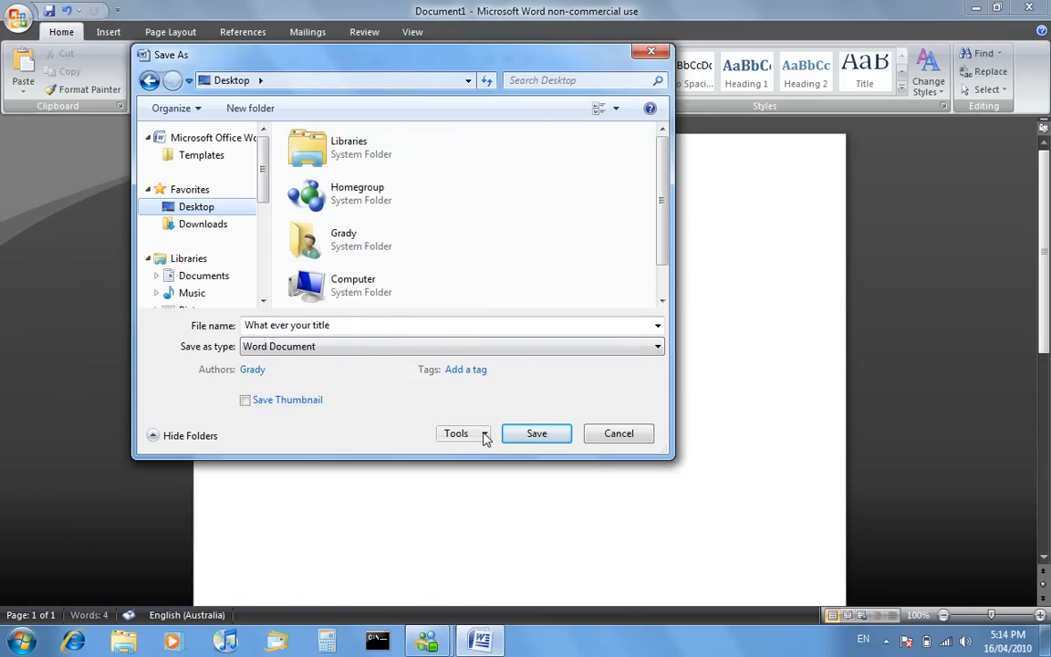
# - In Tools > General Options, enter a password to open and a password to modify
pyautogui.click(462, 434)
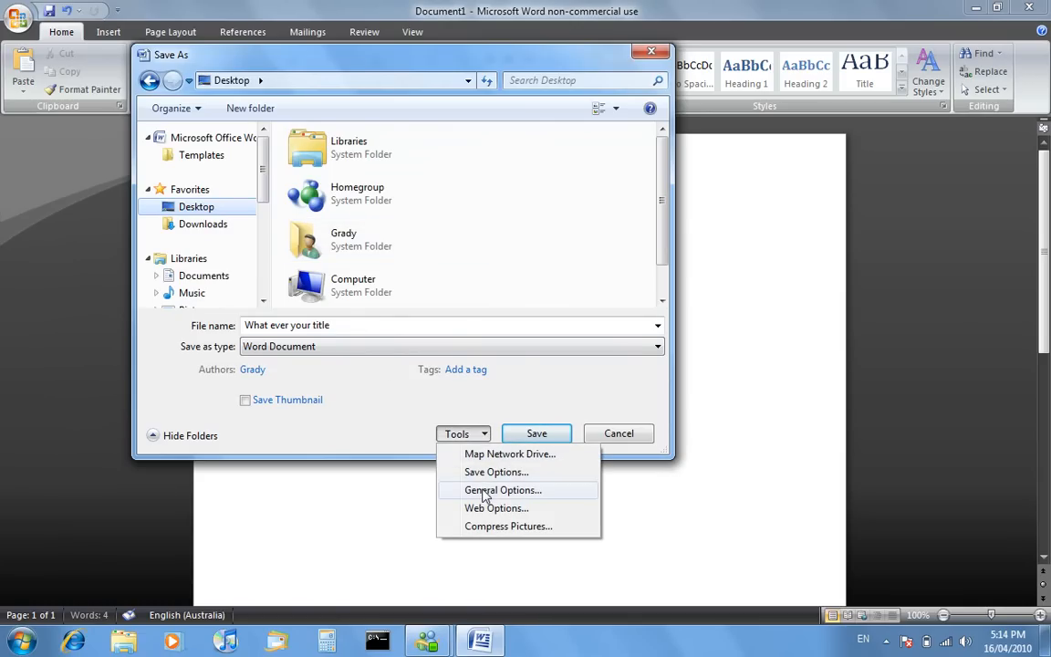
pyautogui.click(500, 489)
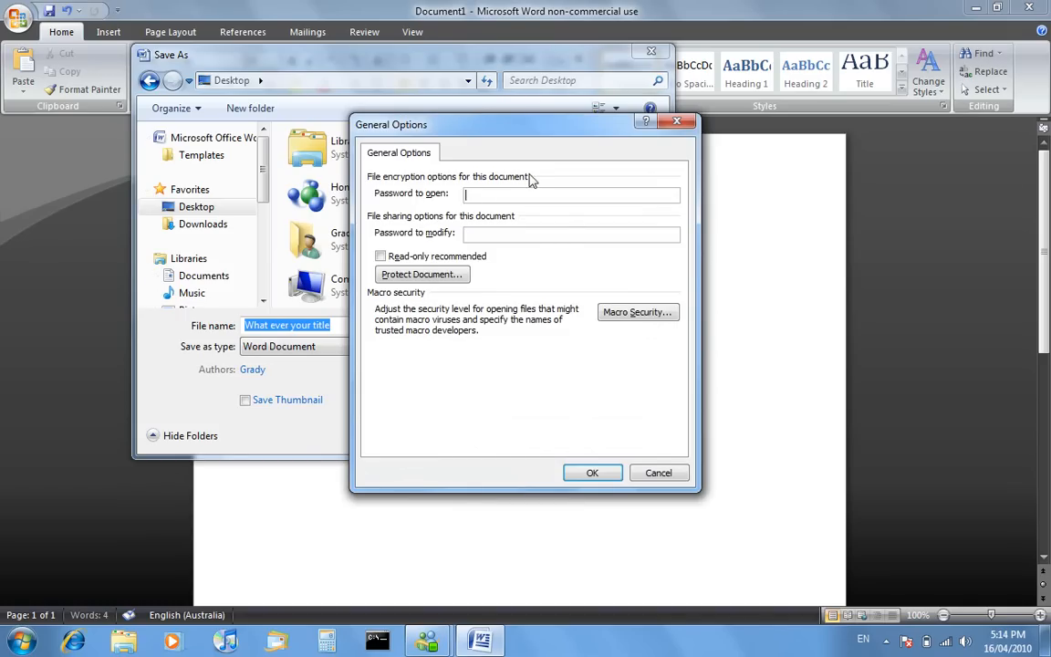
pyautogui.moveTo(438, 199)
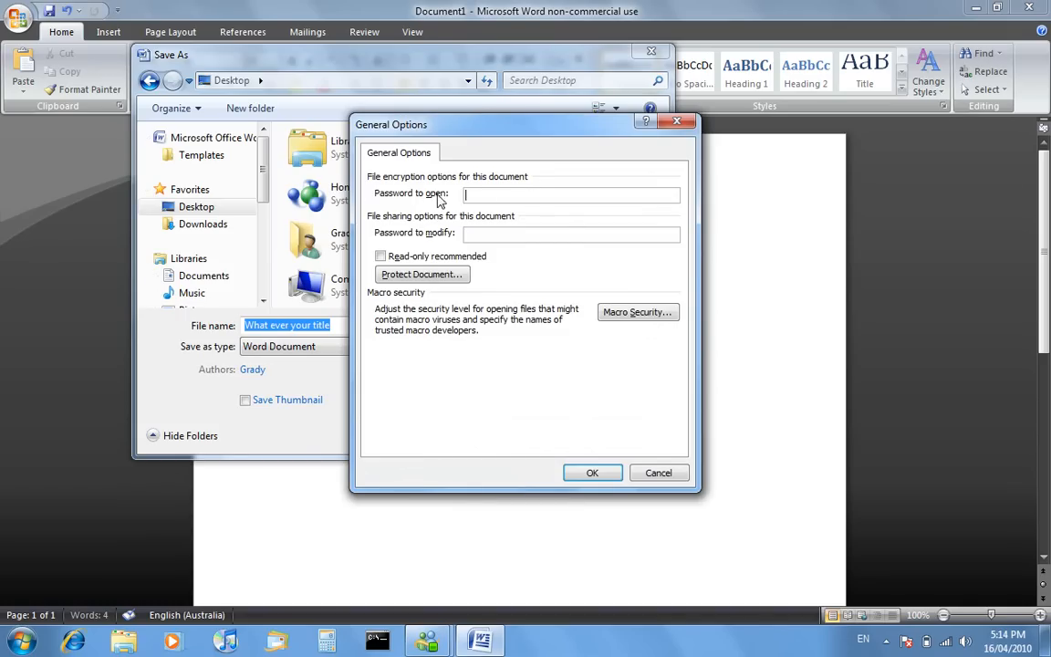
pyautogui.moveTo(398, 233)
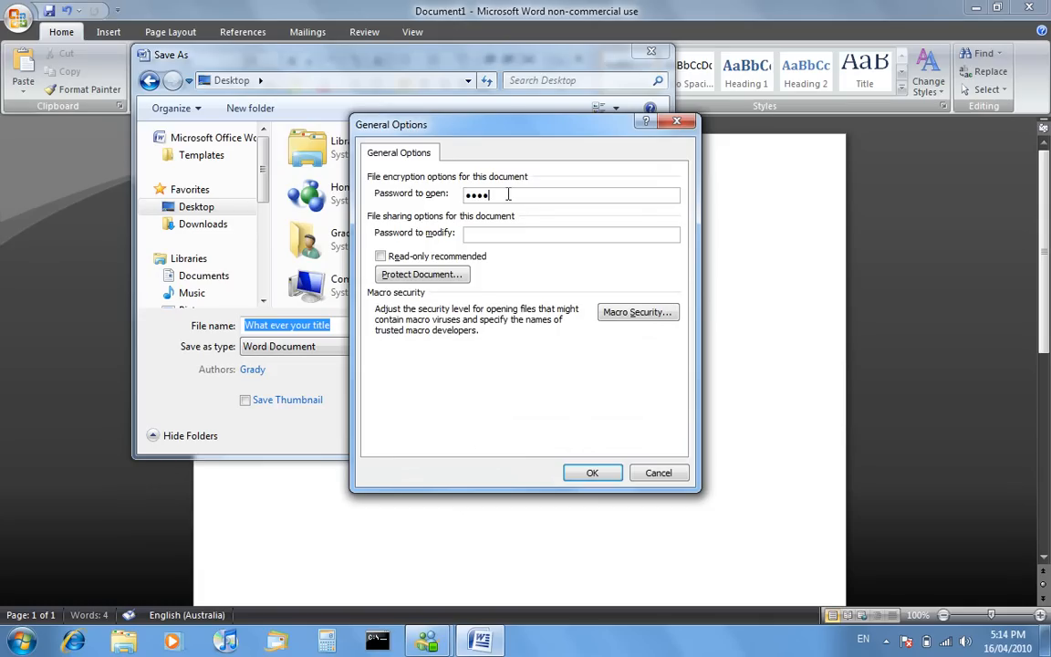
pyautogui.click(571, 234)
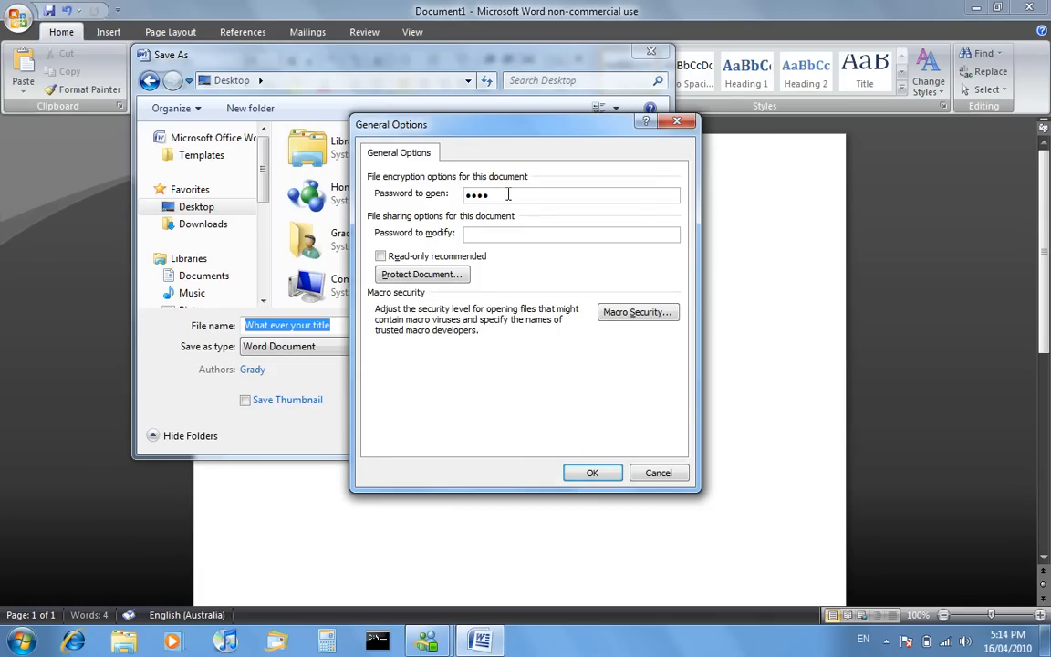
pyautogui.write('•••••')
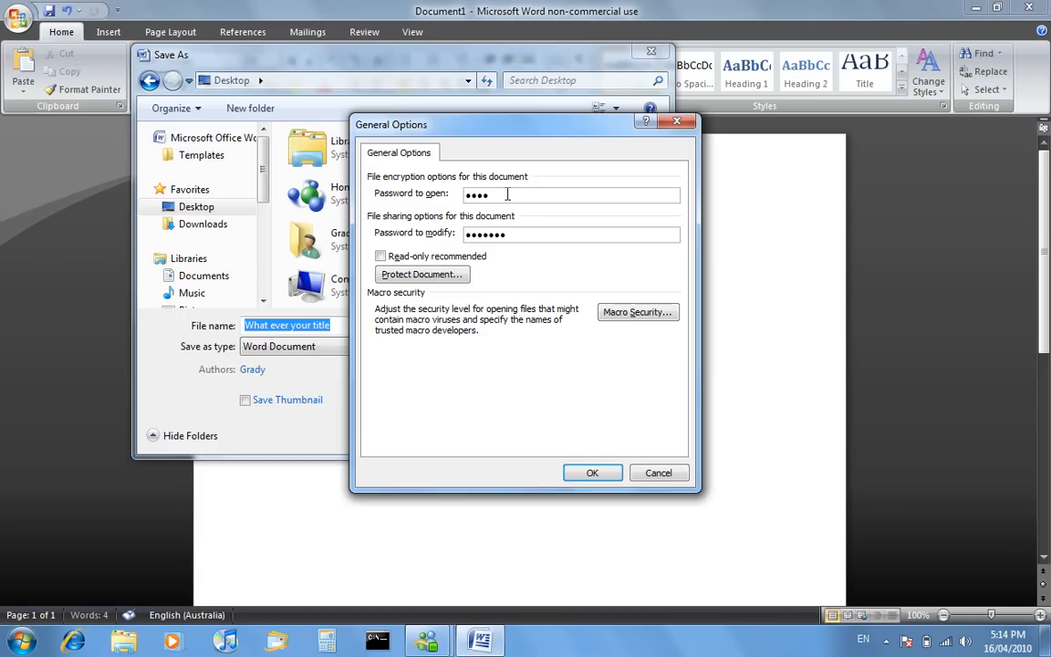
# - Accept General Options and confirm the re-entered open and modify passwords
pyautogui.click(591, 473)
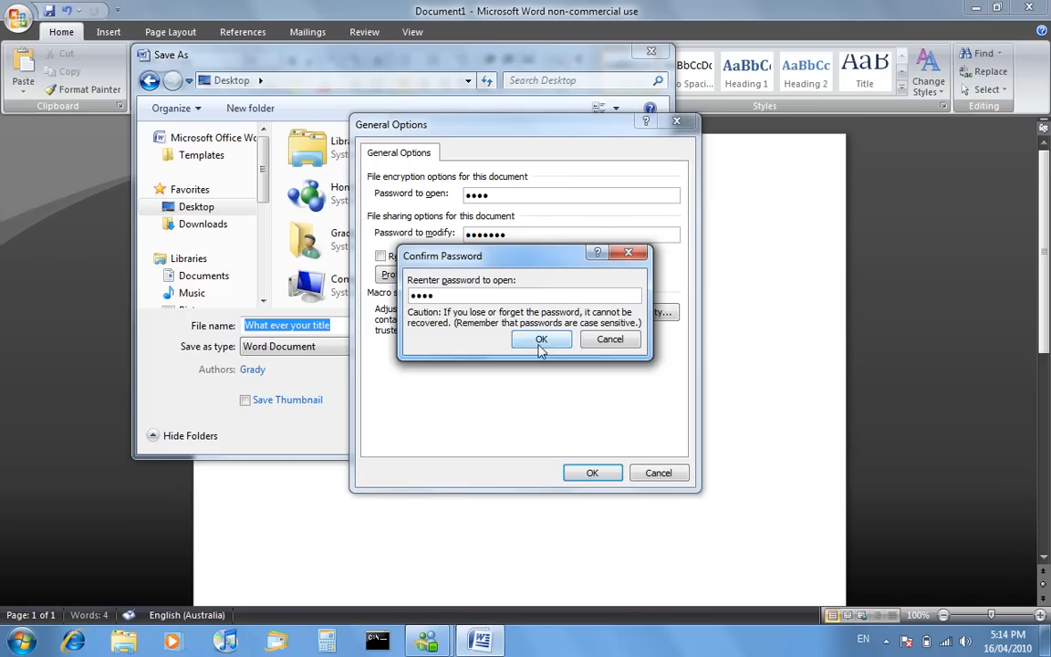
pyautogui.click(540, 340)
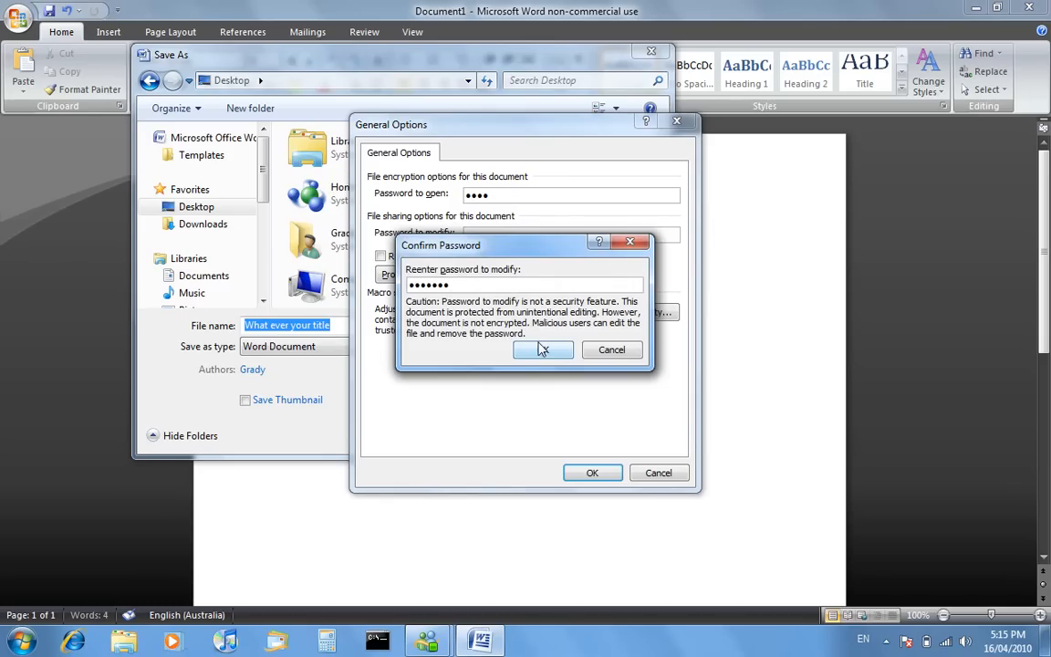
pyautogui.click(544, 350)
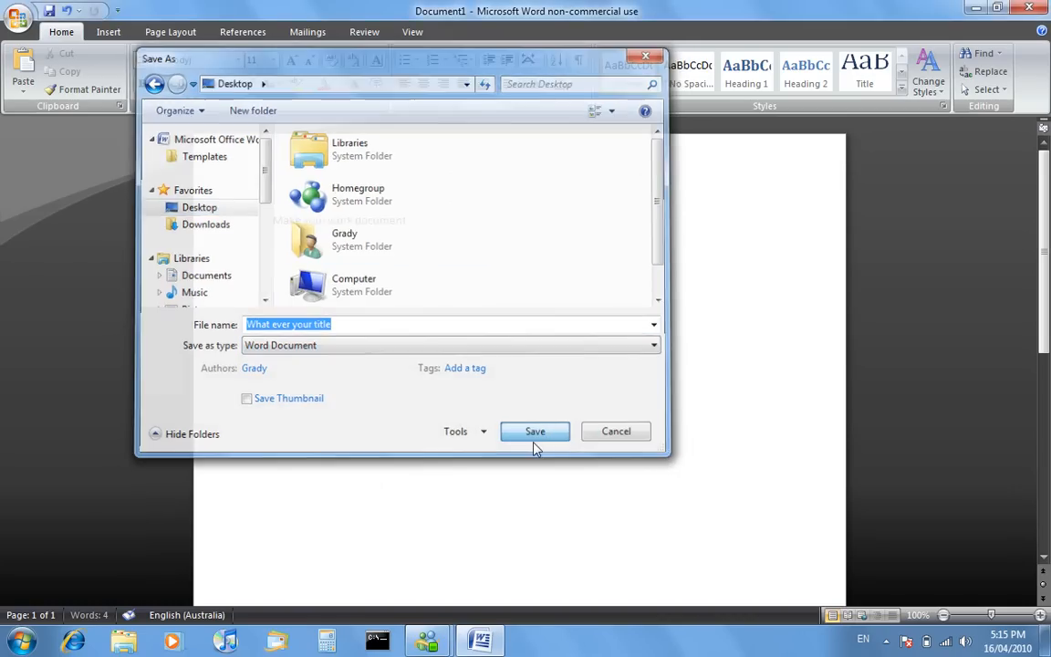
# - Save the protected document so Word closes and its icon appears on the desktop
pyautogui.click(534, 431)
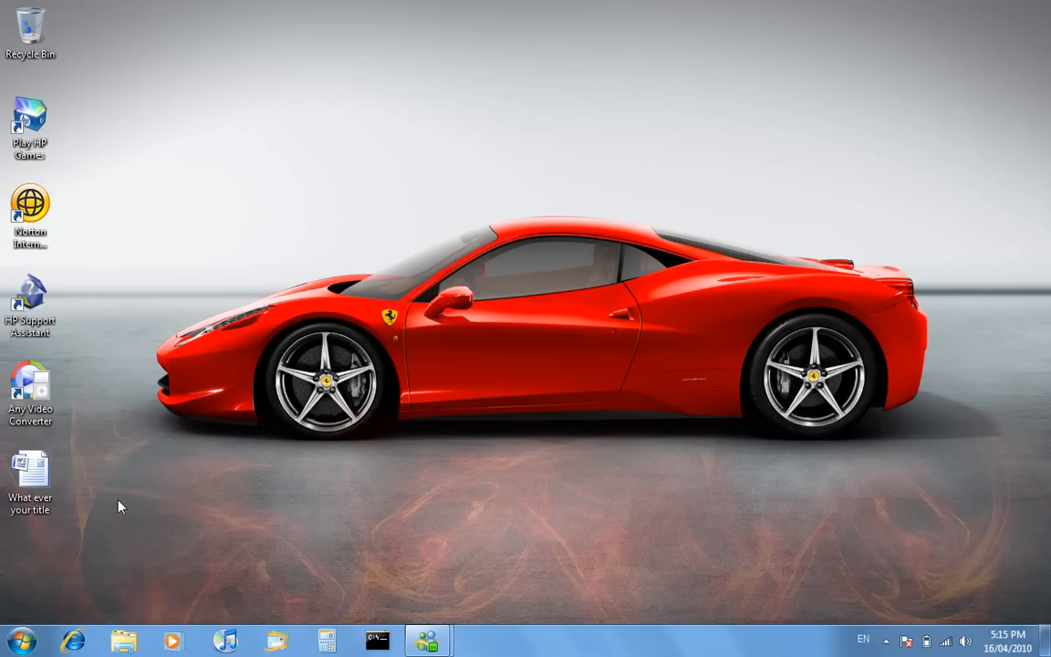
pyautogui.moveTo(104, 490)
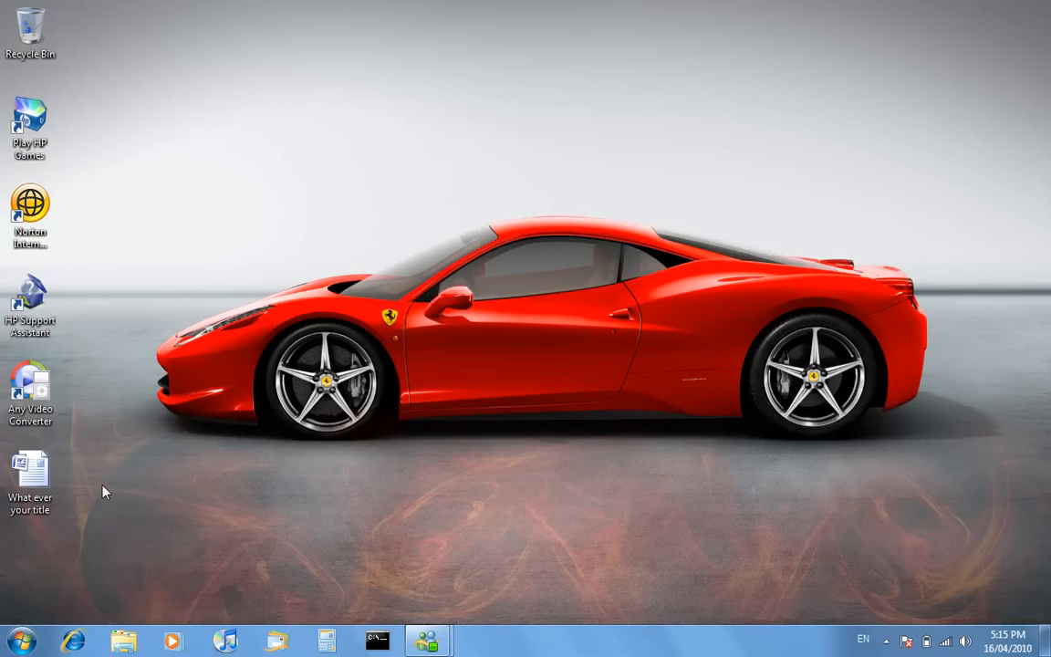
pyautogui.moveTo(95, 492)
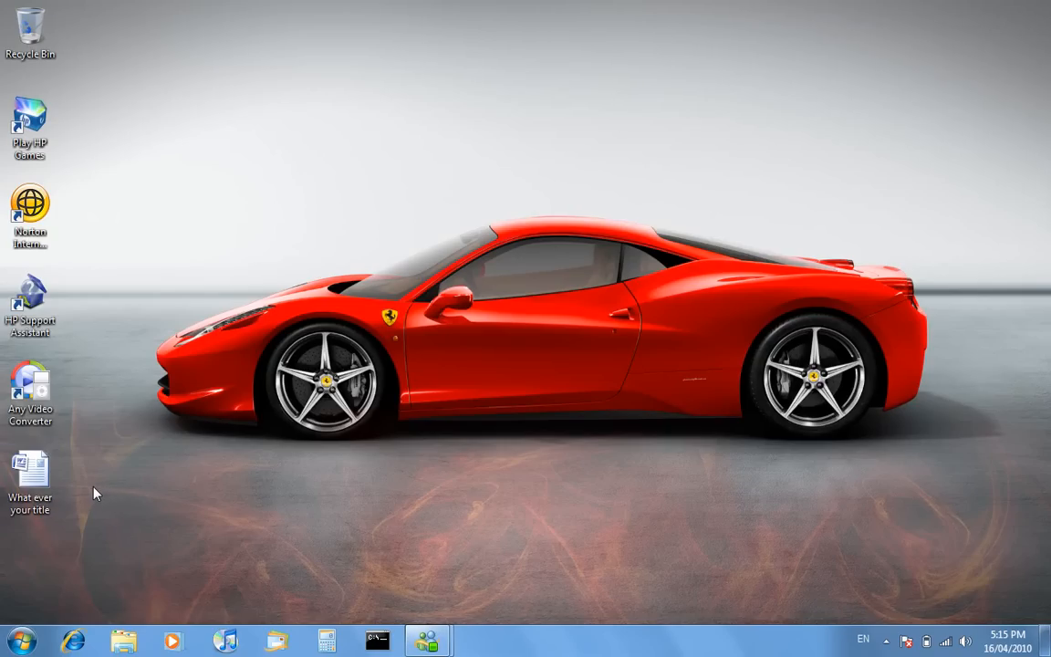
pyautogui.moveTo(78, 479)
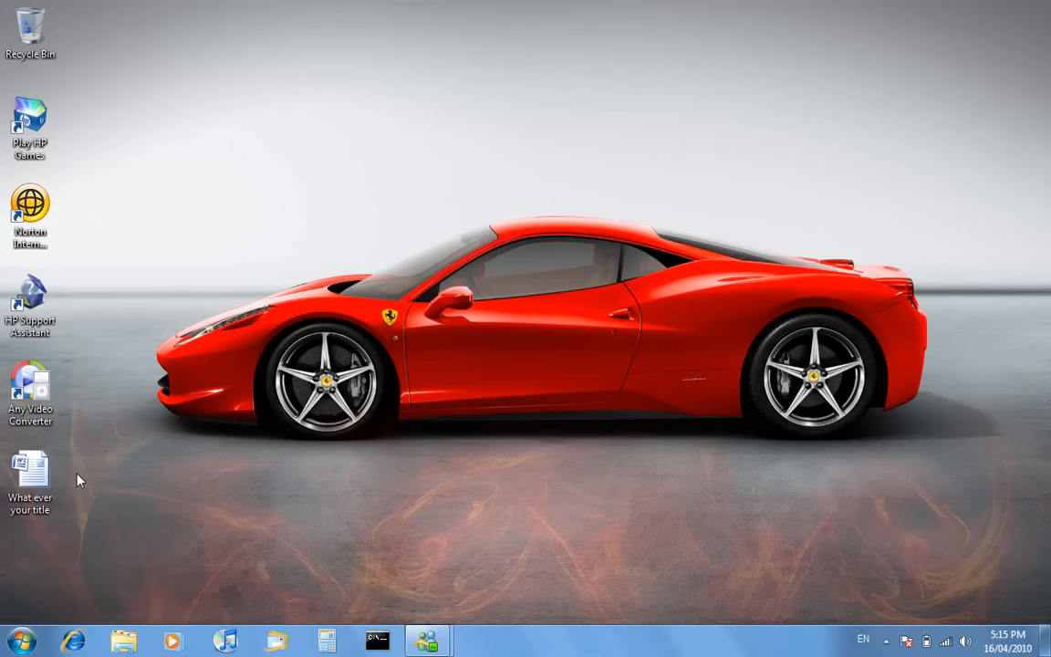
pyautogui.moveTo(30, 474)
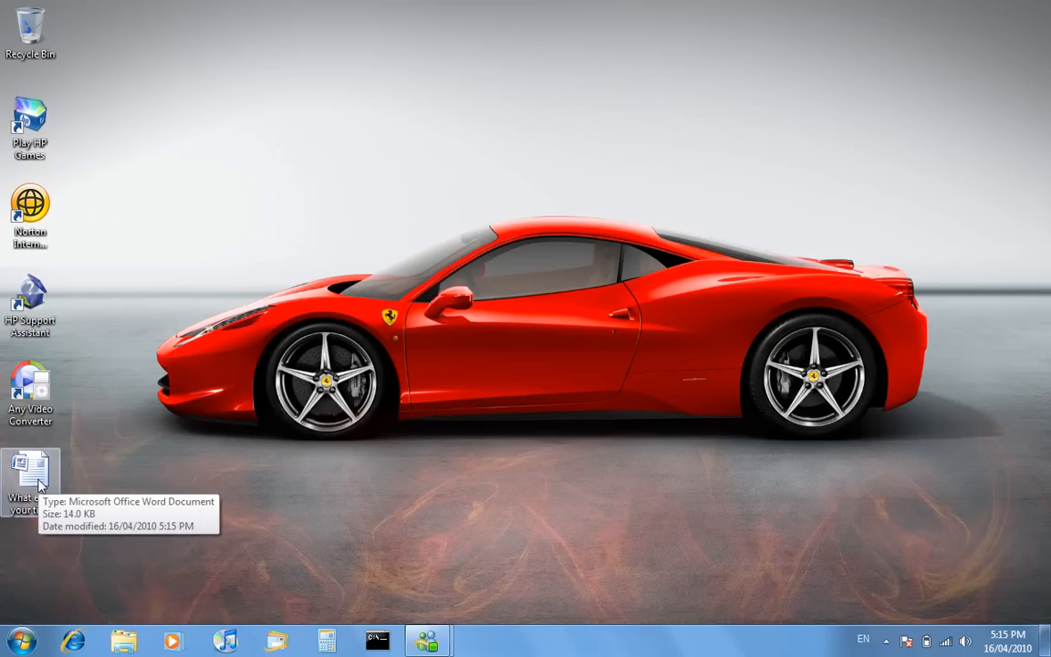
pyautogui.moveTo(208, 383)
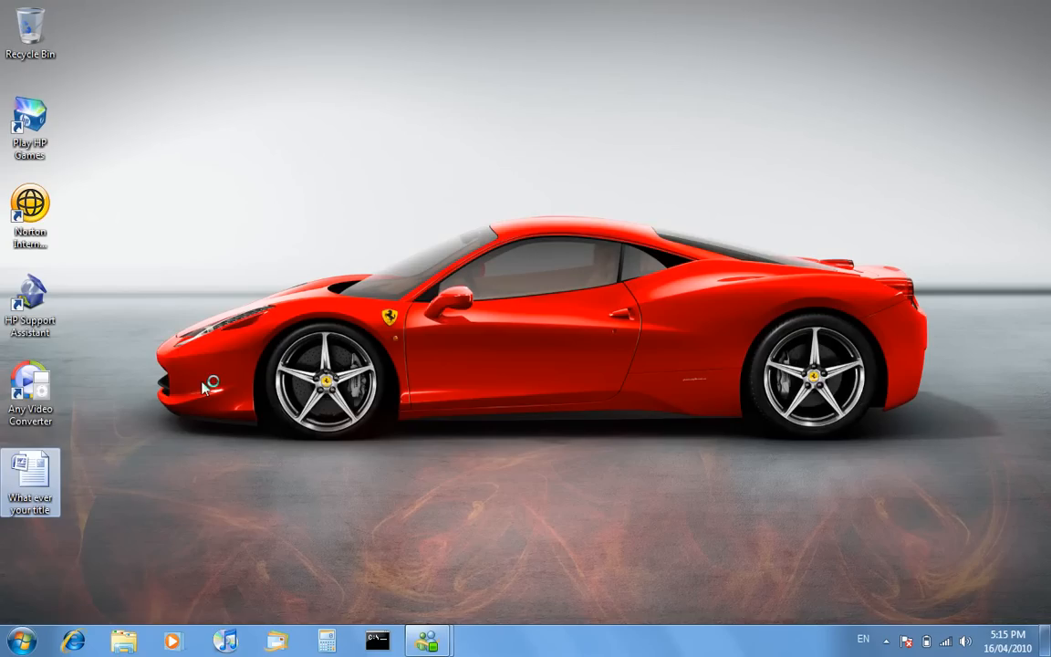
pyautogui.moveTo(213, 379)
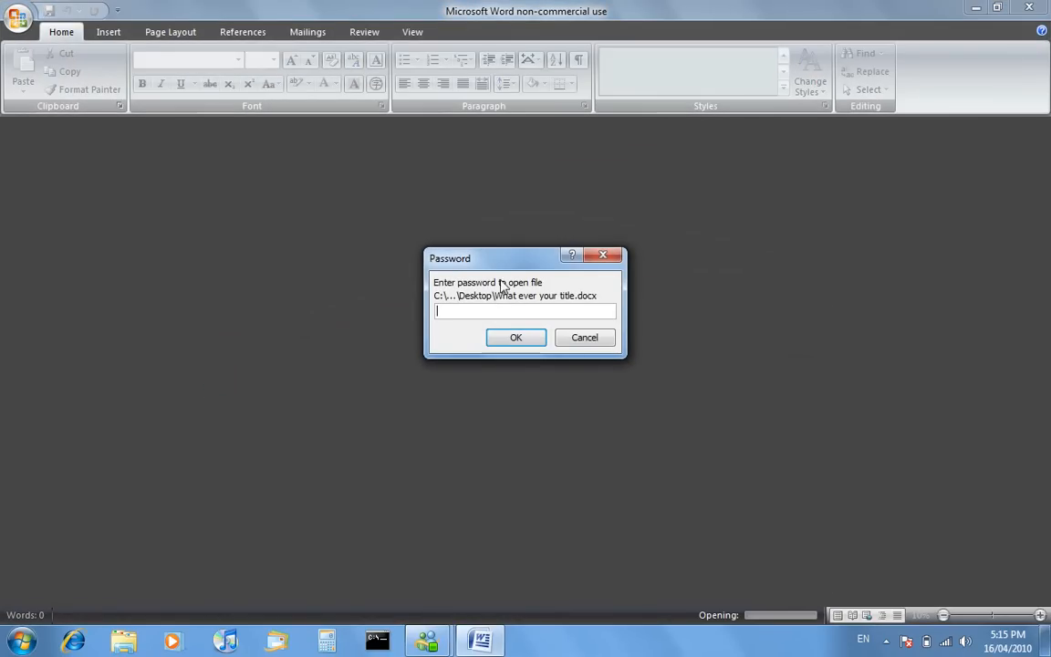
pyautogui.moveTo(555, 307)
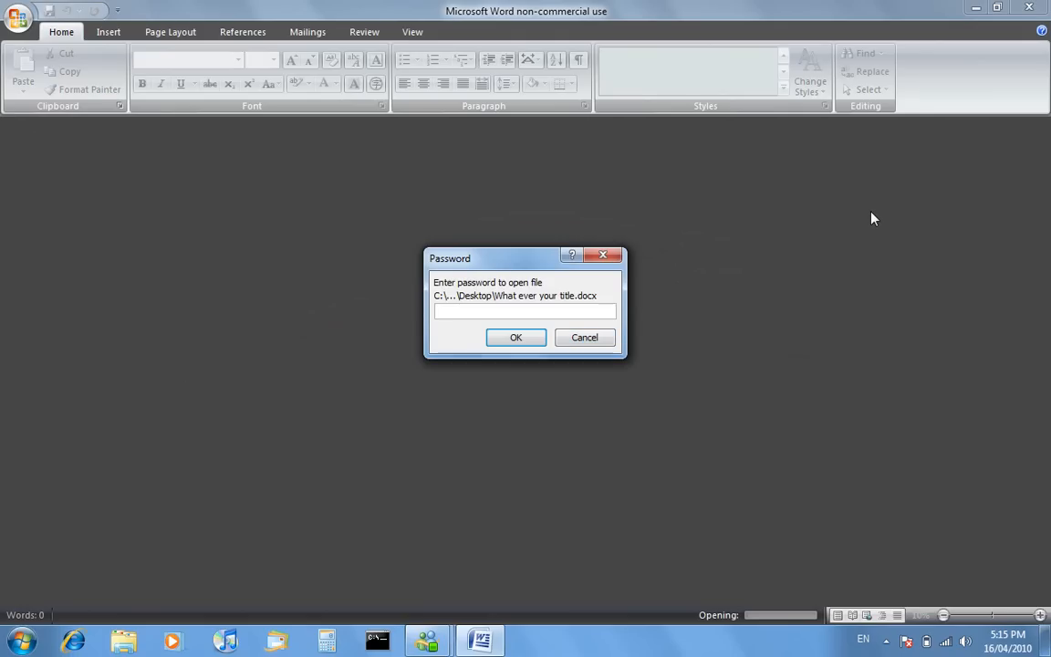
# - Enter the open password, then choose Read Only instead of giving the modify password
pyautogui.write('••')
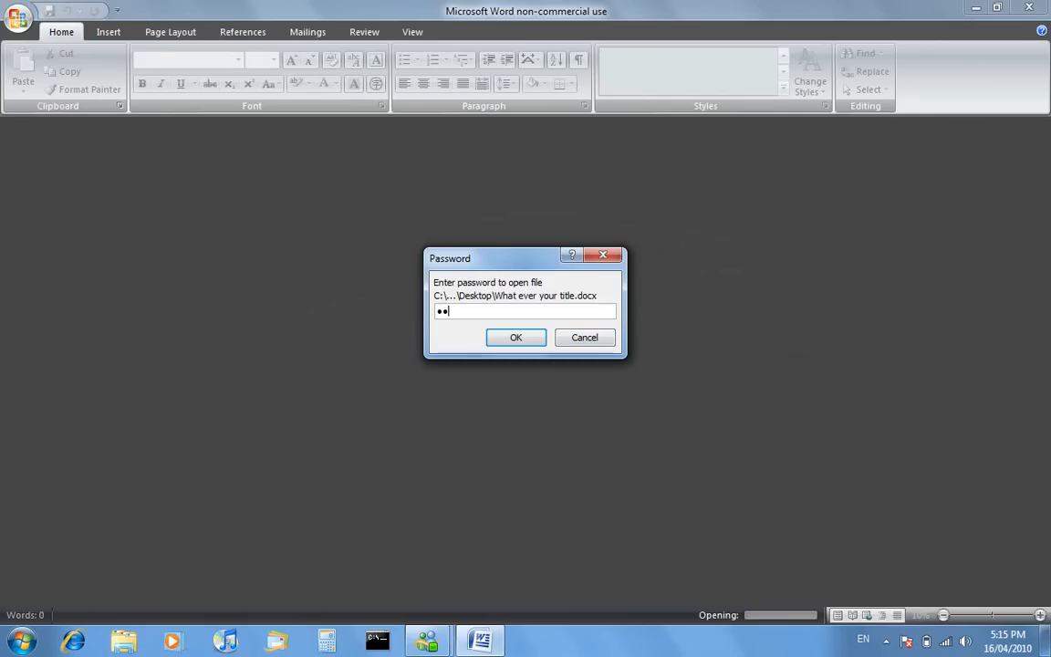
pyautogui.click(515, 338)
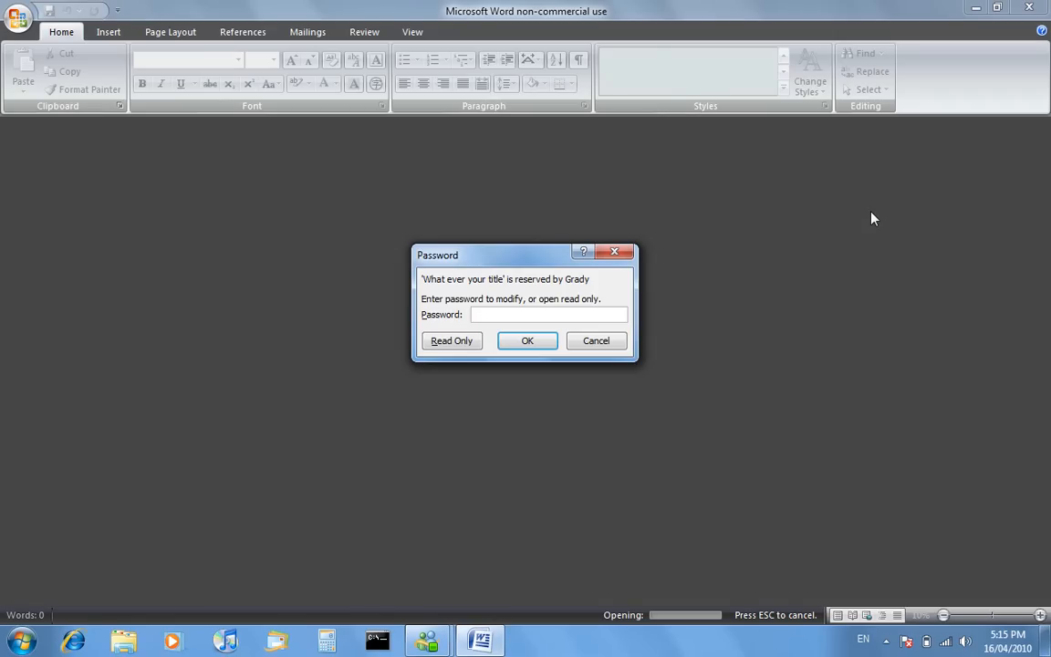
pyautogui.moveTo(817, 321)
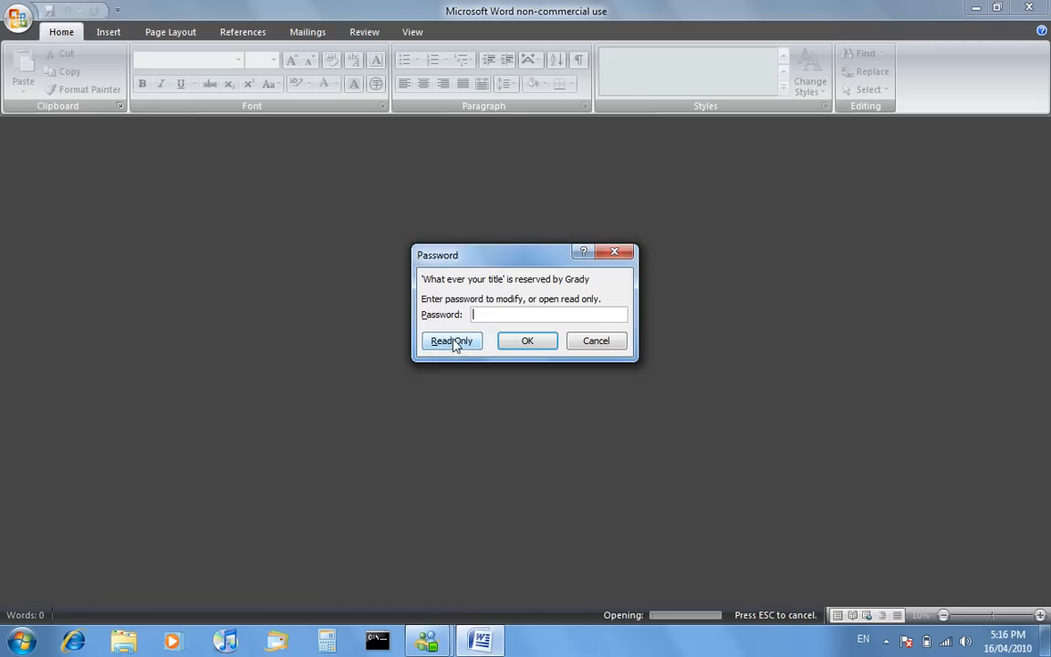
pyautogui.click(453, 341)
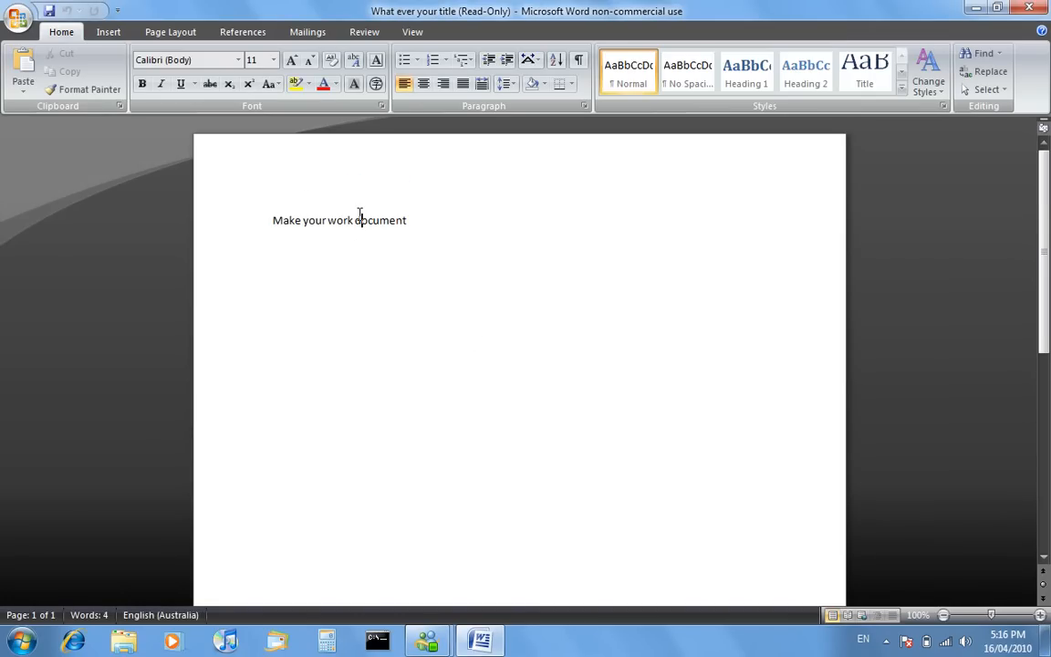
# - Type stray text, try saving over the original, and acknowledge the read-only refusal
pyautogui.write('dtyupe sadlfj asdf;ljagoiew g')
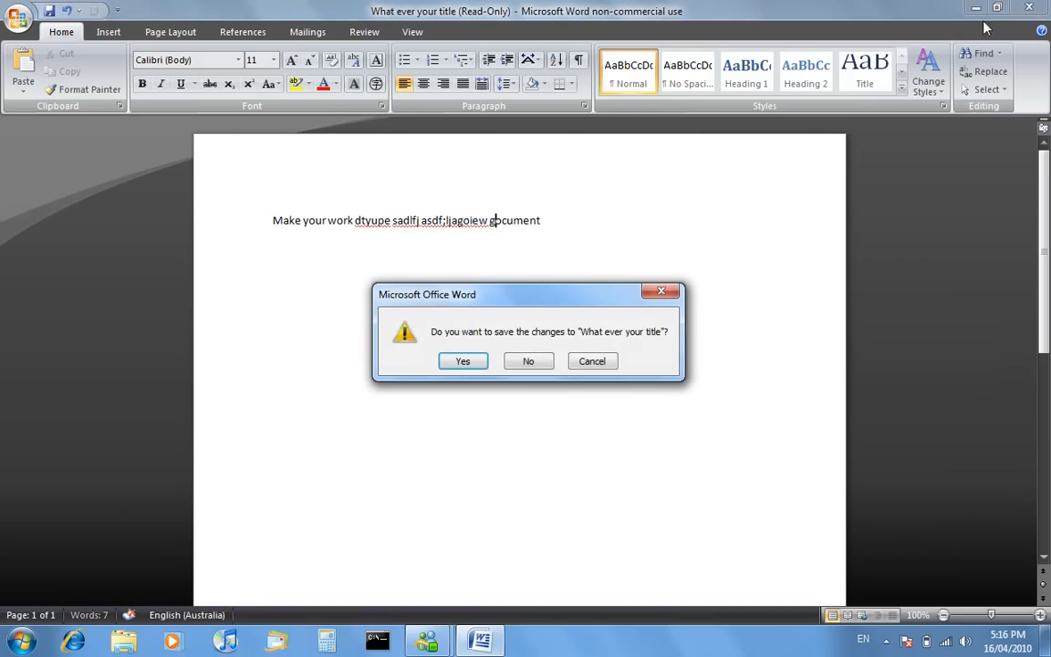
pyautogui.click(463, 362)
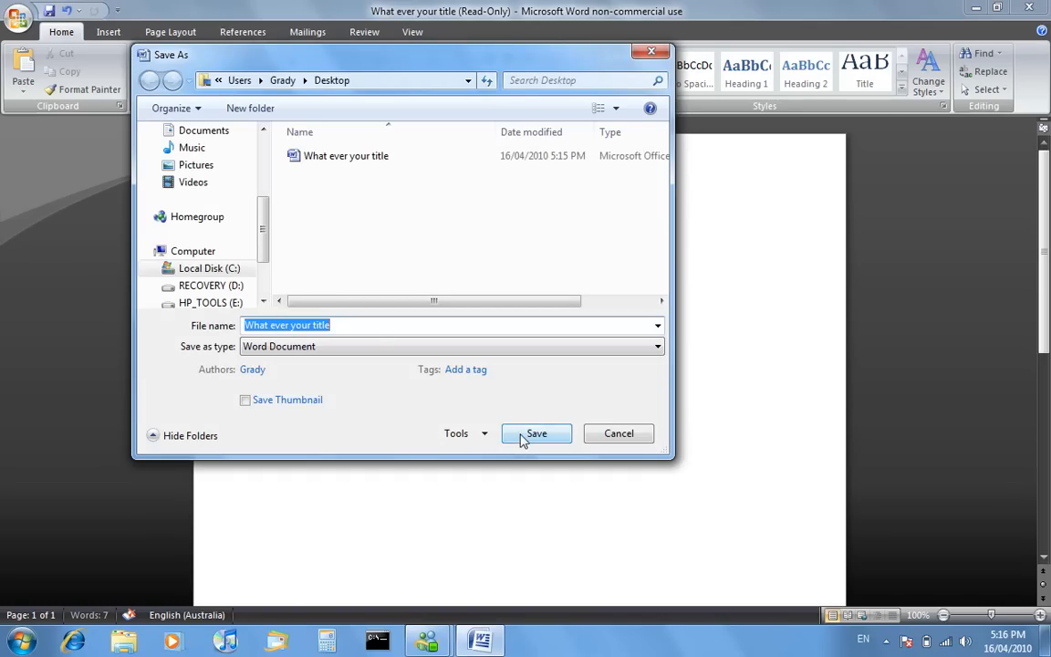
pyautogui.click(537, 435)
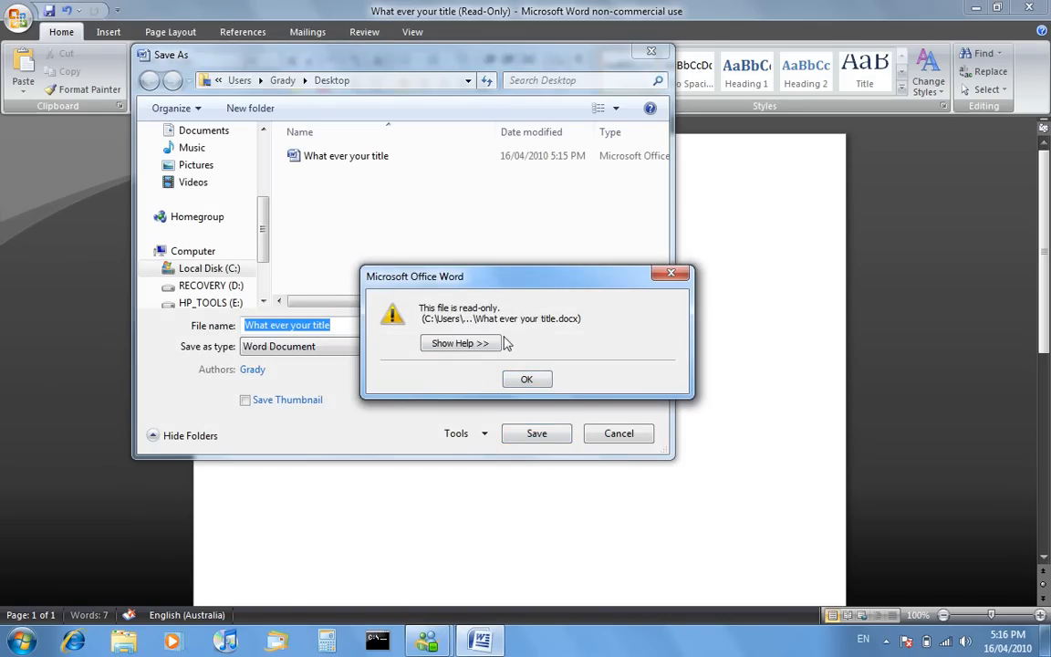
pyautogui.click(526, 377)
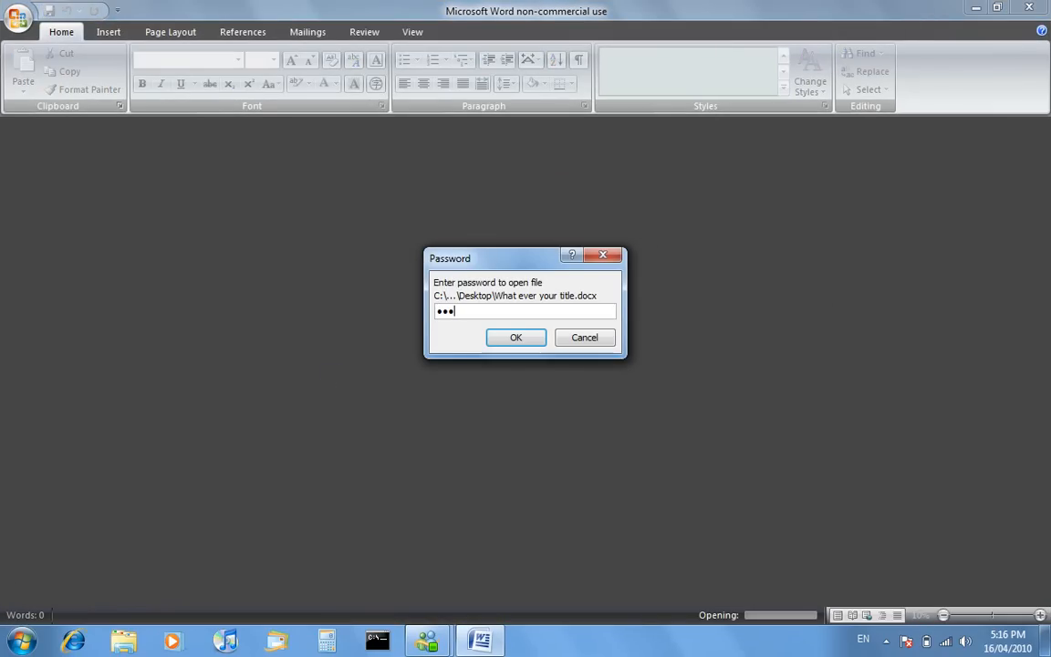
# - Enter both passwords, extend the line with 'you can modify this document', and save the changes
pyautogui.click(514, 338)
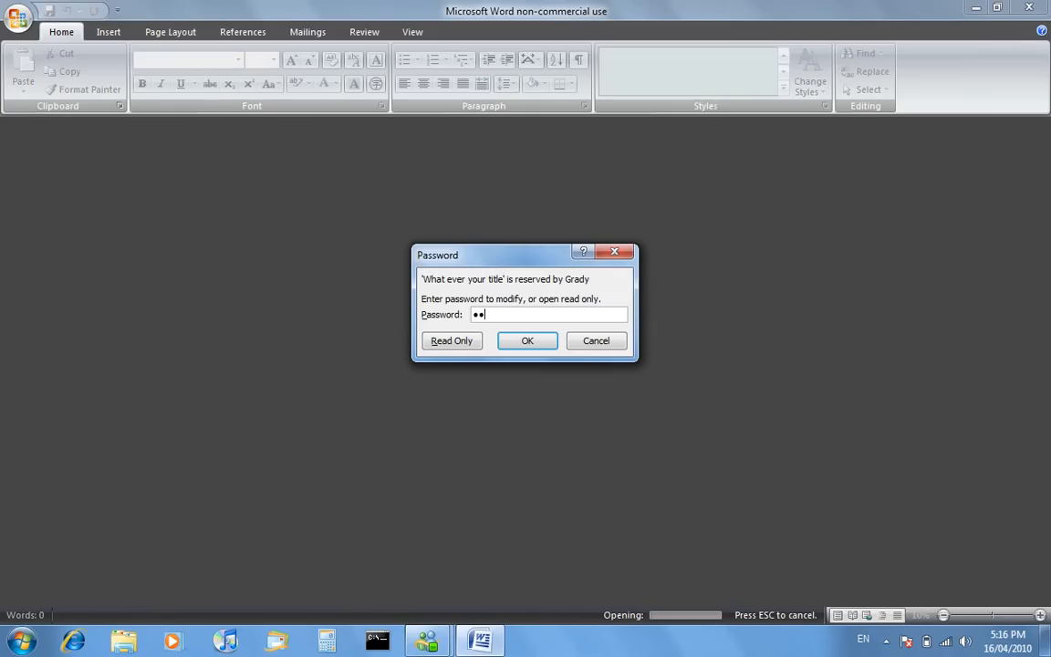
pyautogui.click(527, 341)
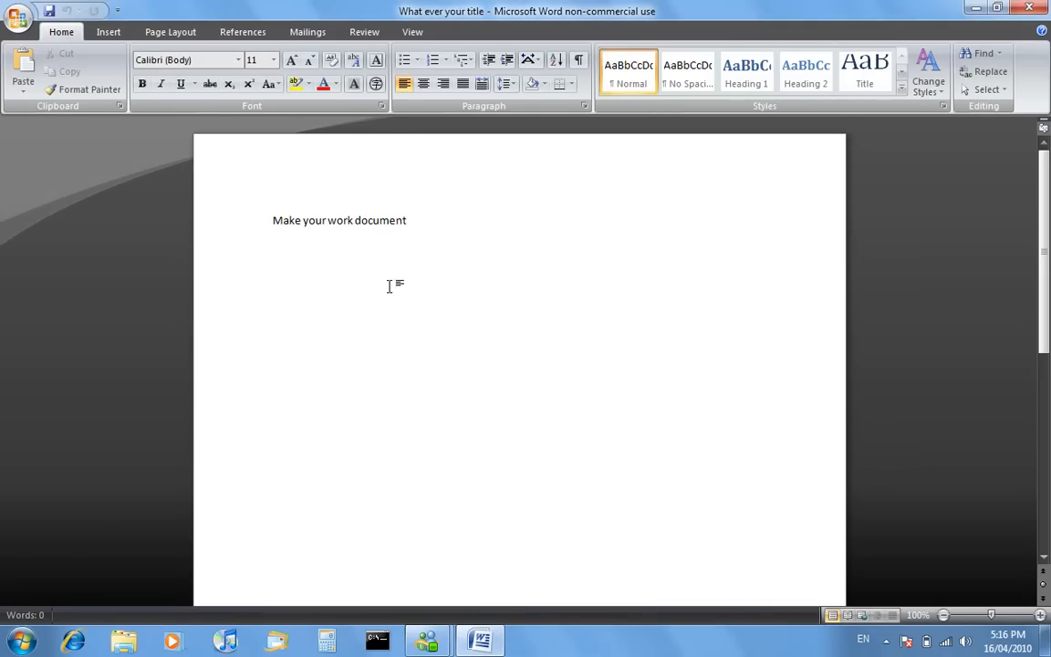
pyautogui.write('you')
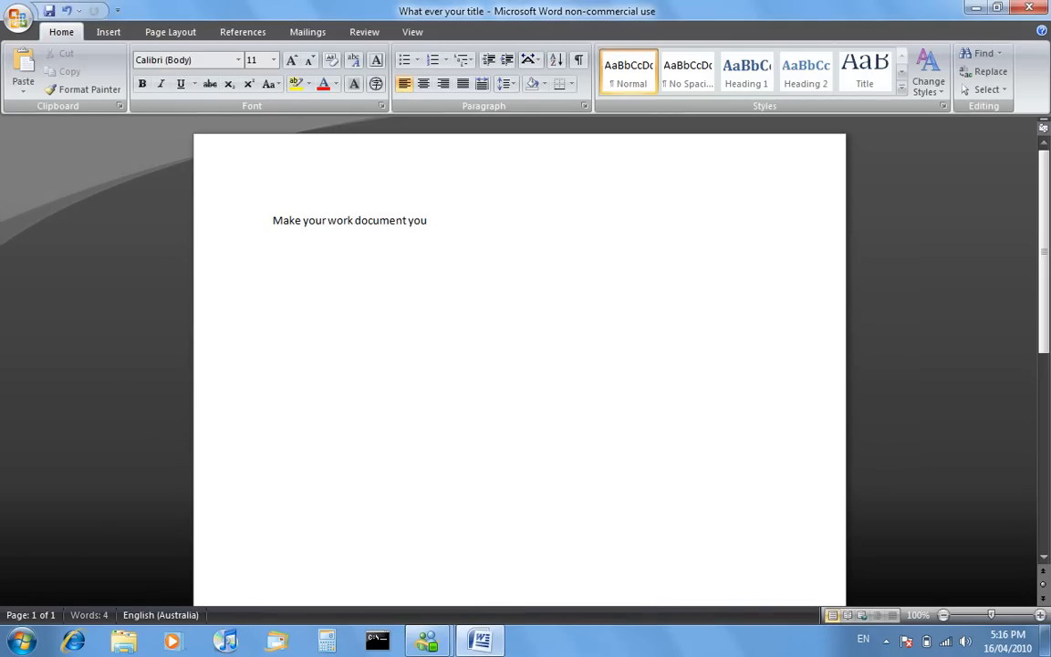
pyautogui.write('can modify this')
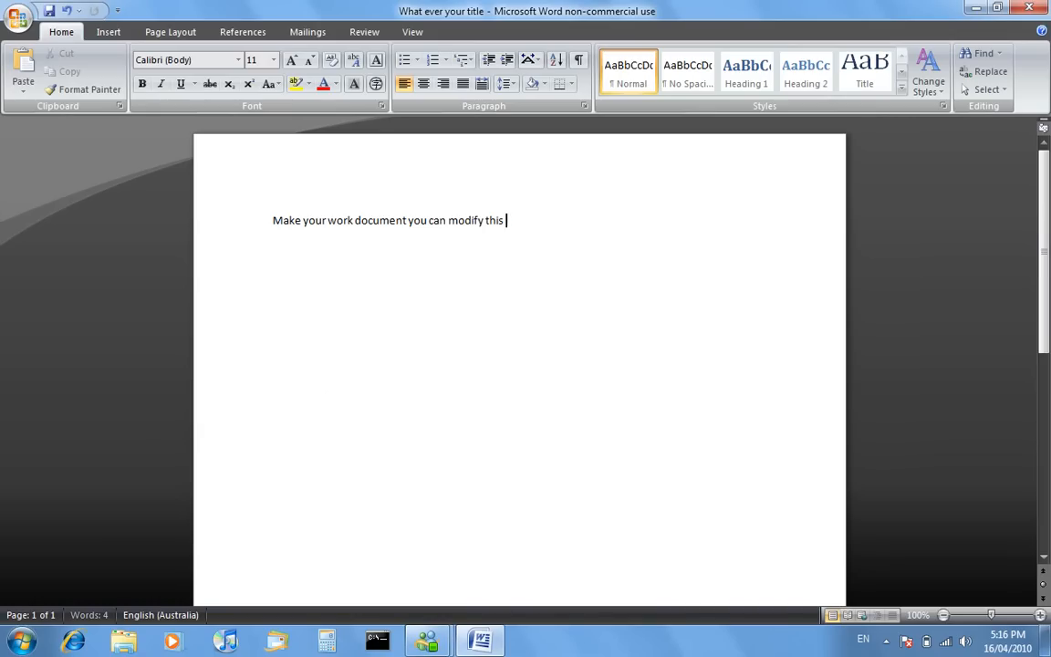
pyautogui.write('do')
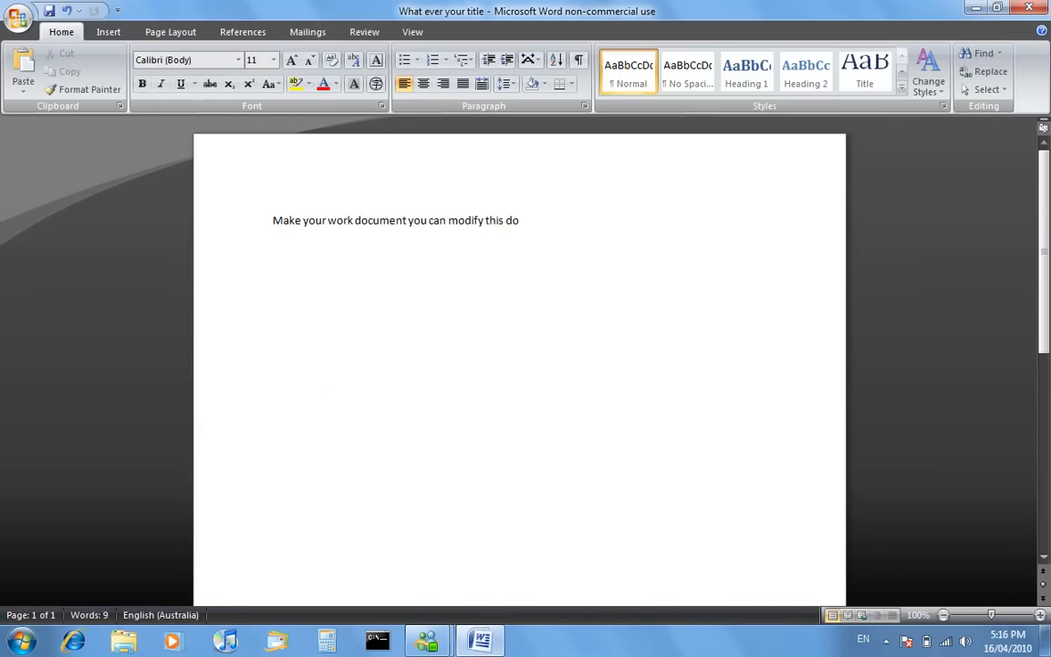
pyautogui.write('cumne')
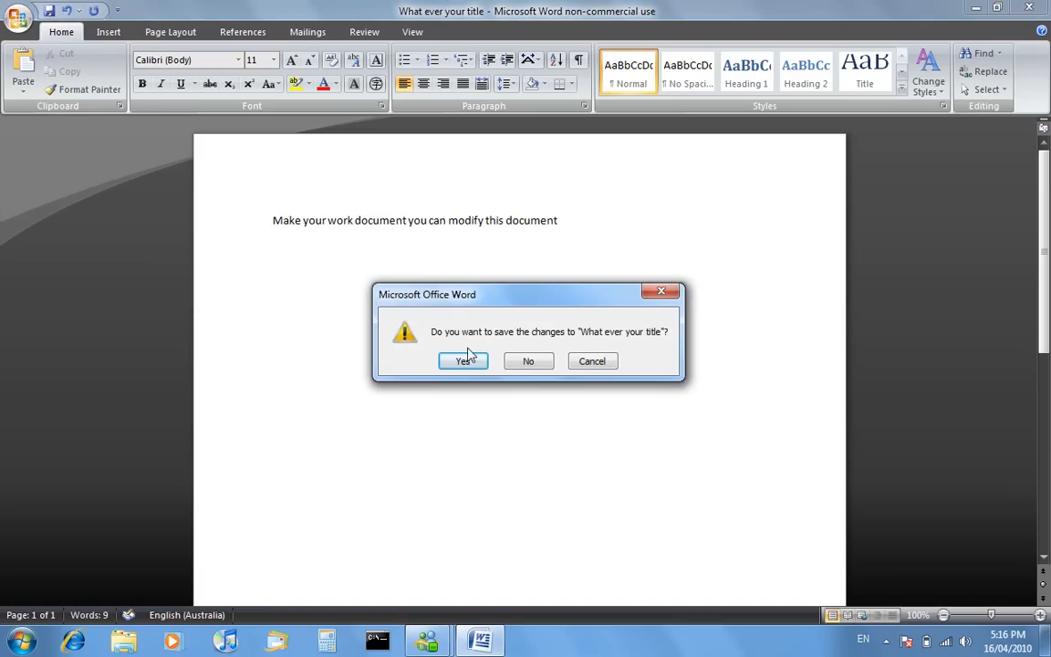
pyautogui.click(462, 362)
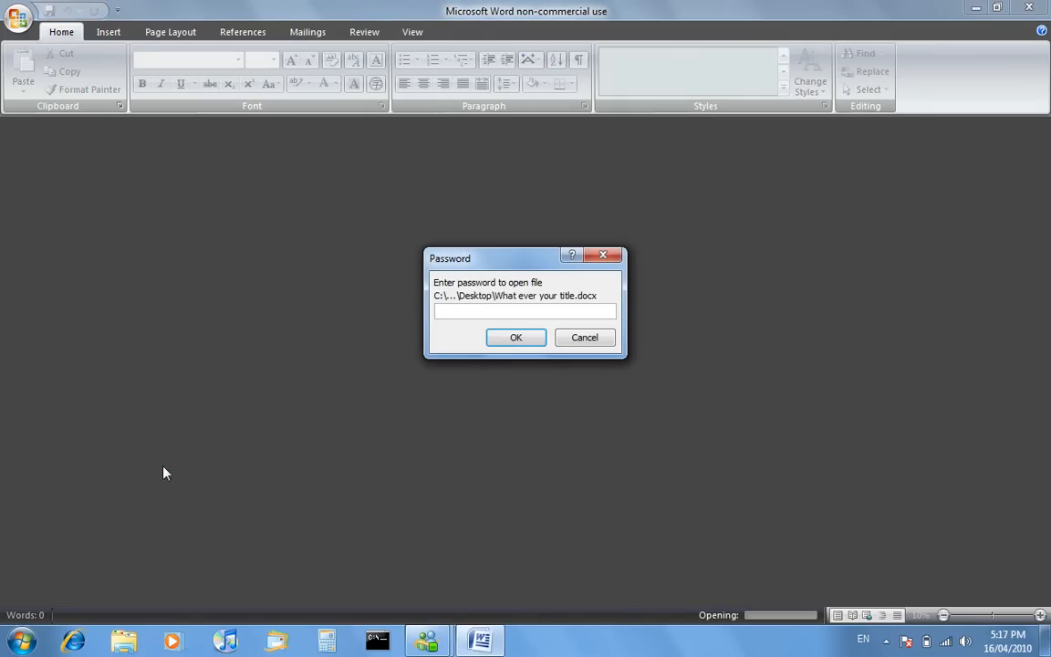
# - Submit the wrong password 'password', acknowledge the incorrect-password error, and close Word
pyautogui.write('password')
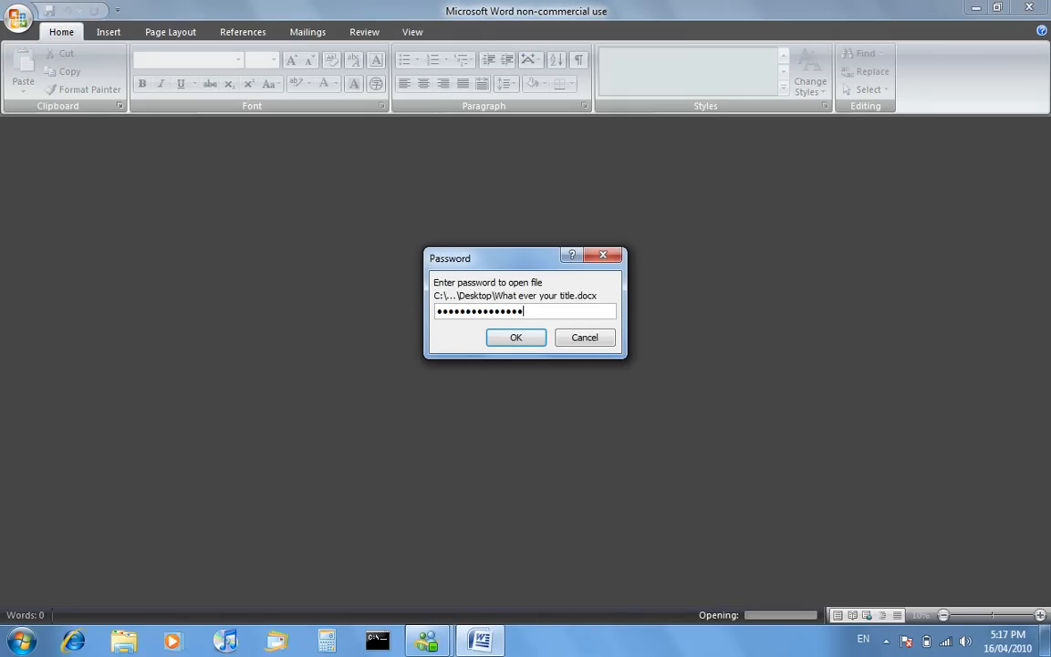
pyautogui.click(514, 338)
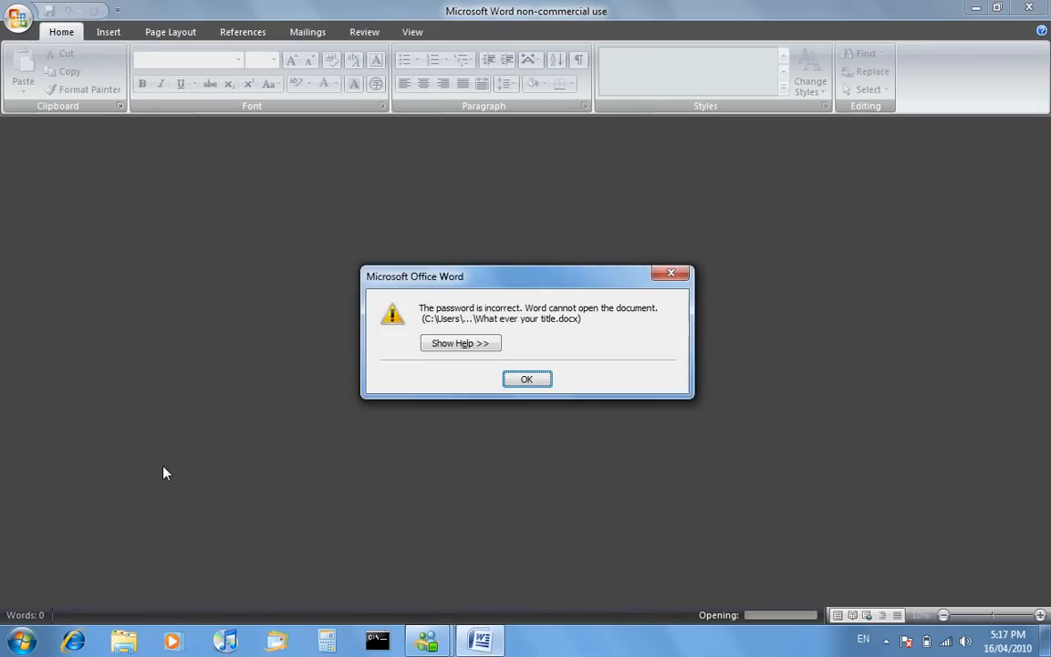
pyautogui.moveTo(259, 382)
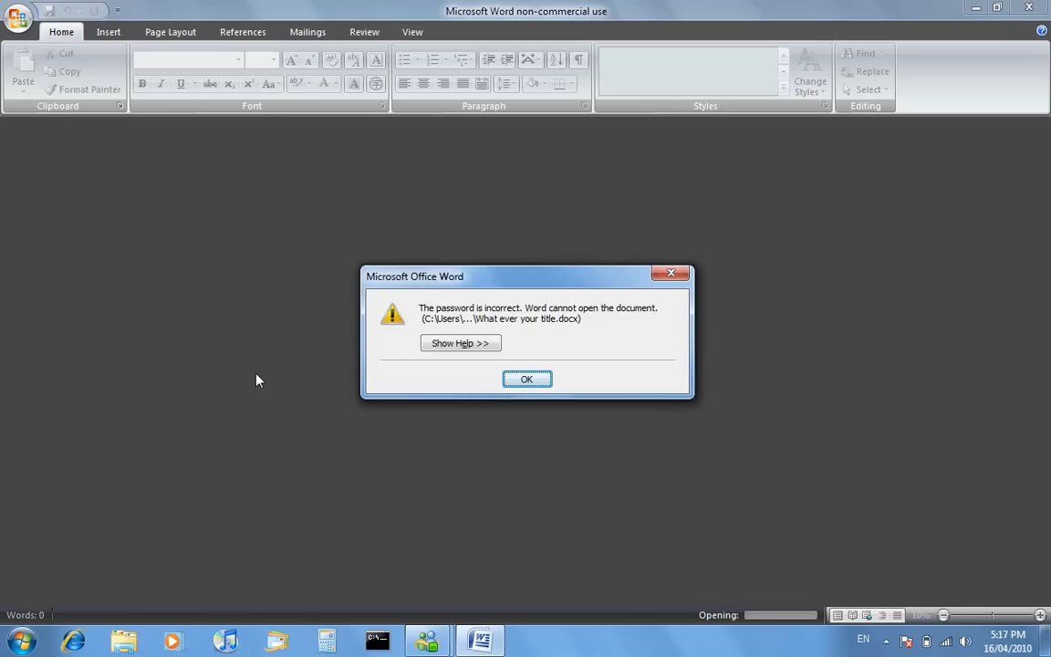
pyautogui.moveTo(536, 343)
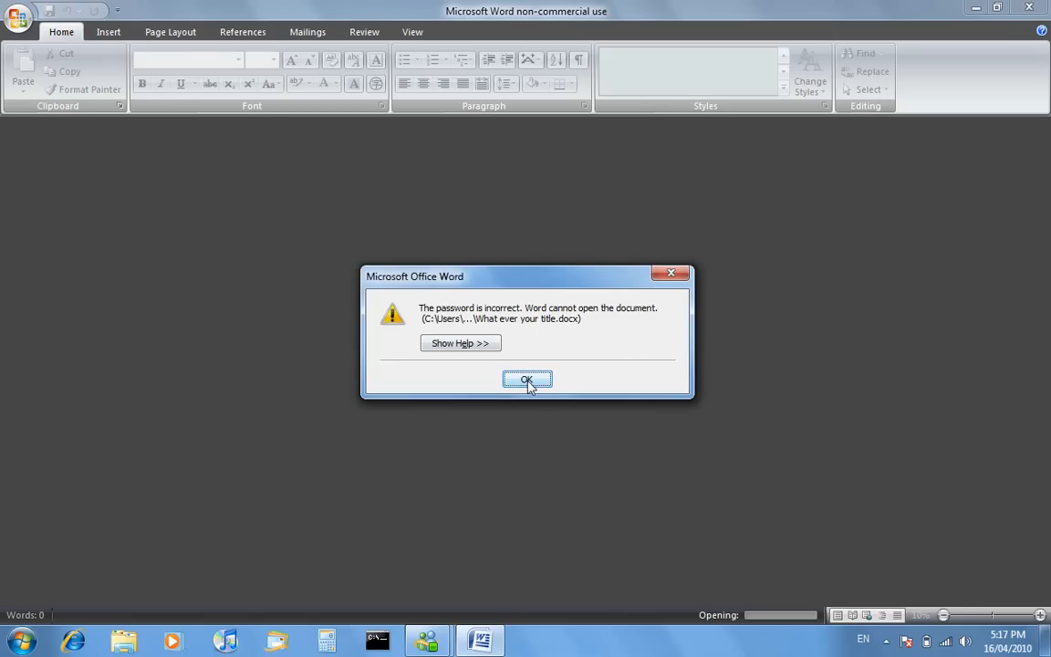
pyautogui.click(528, 380)
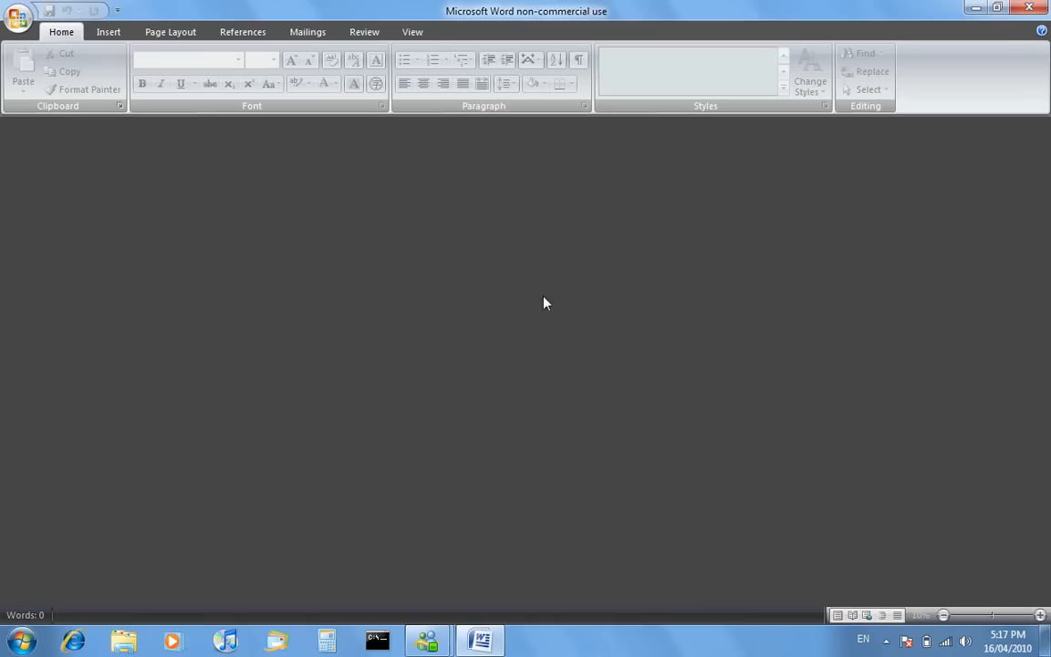
pyautogui.moveTo(1037, 9)
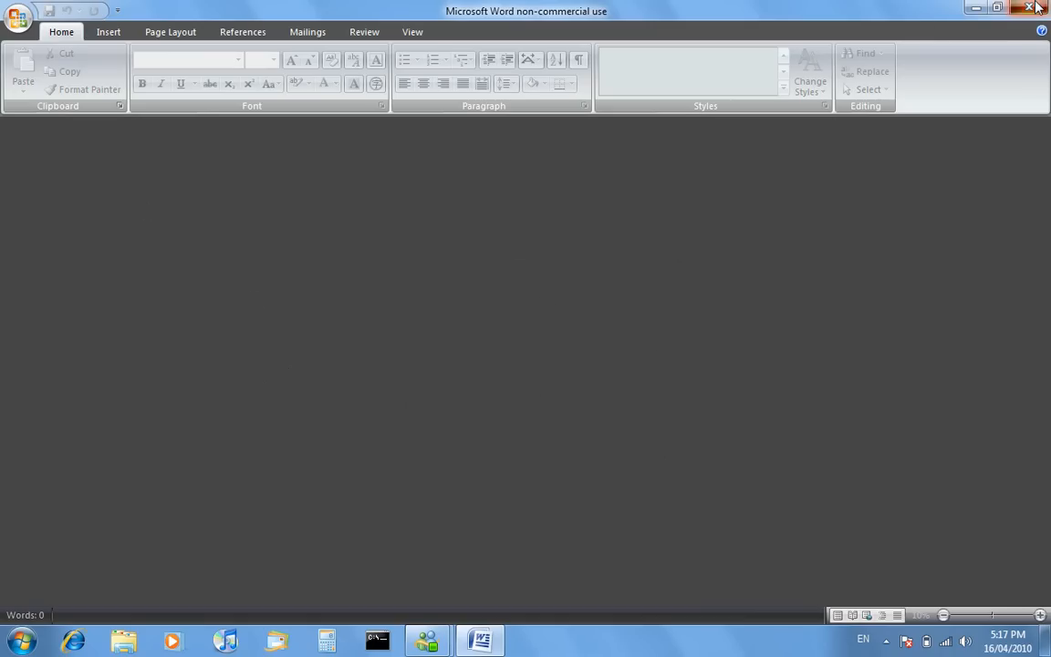
pyautogui.click(1029, 11)
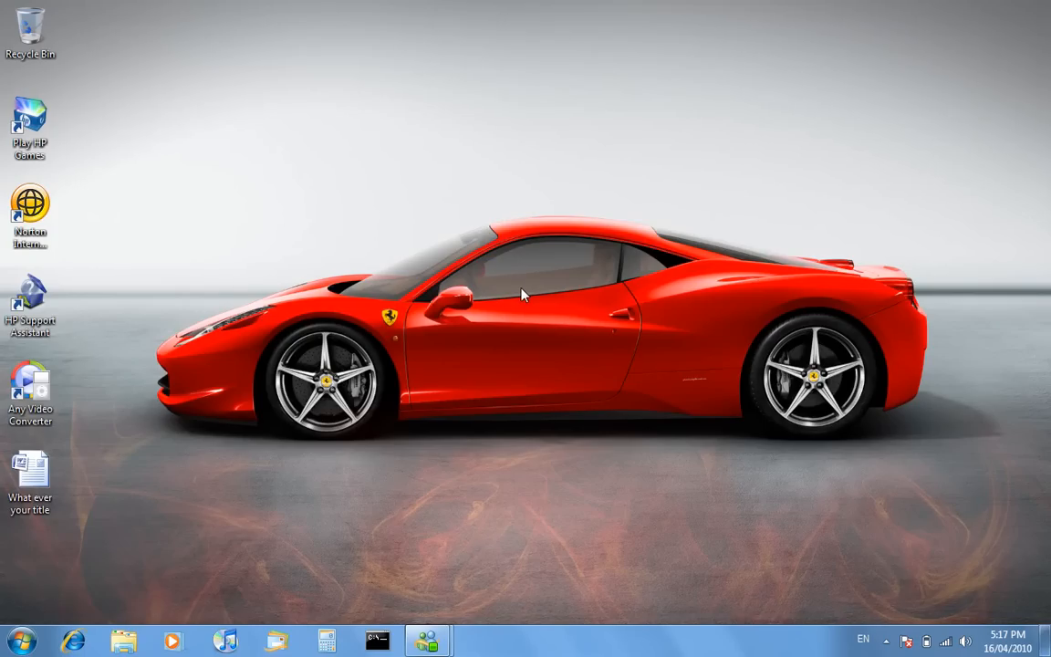
pyautogui.moveTo(520, 292)
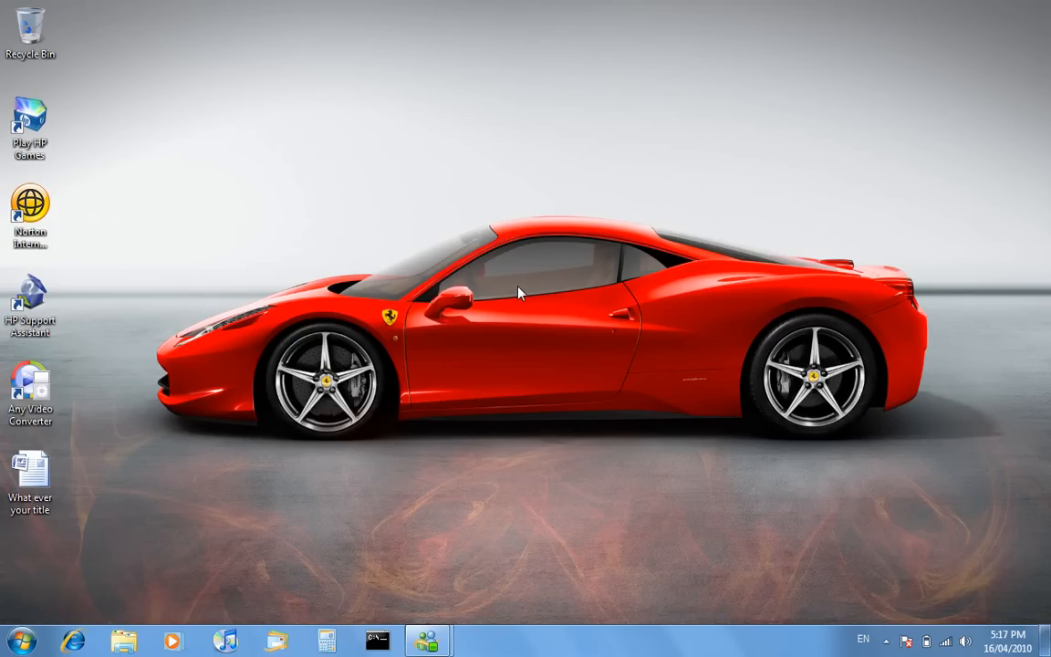